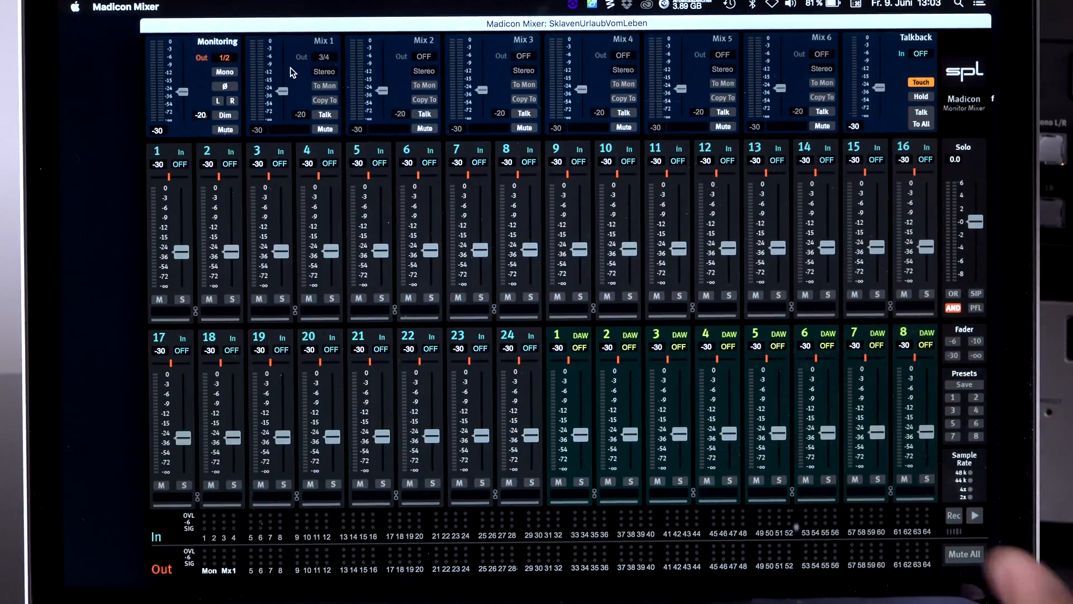
mouse_move(294, 212)
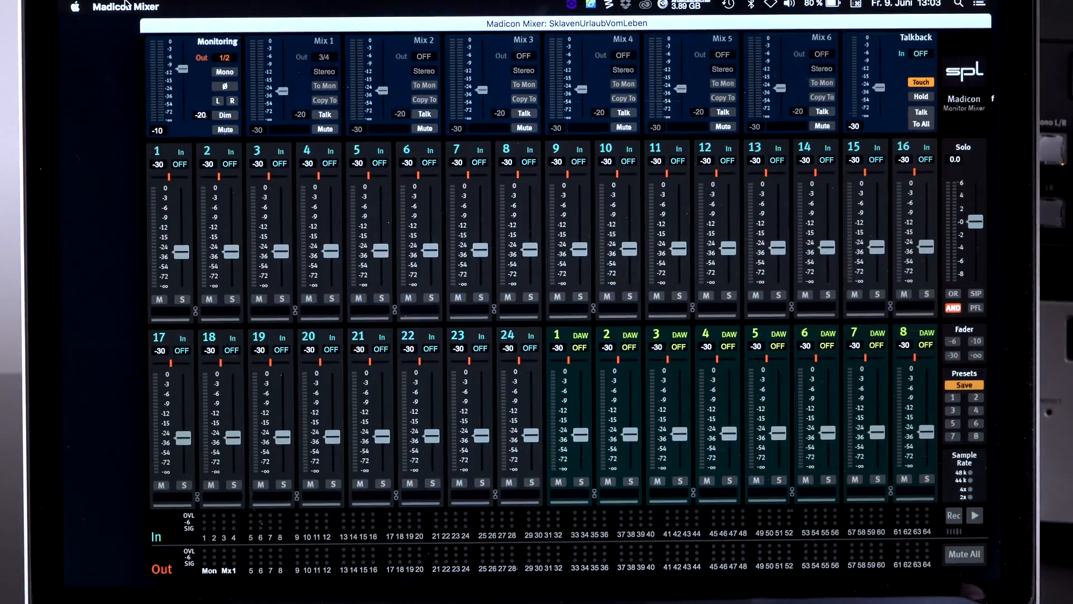
Step: Load the SklavenUrlaubVomLeben.mmx session without saving the current settings
left_click(123, 7)
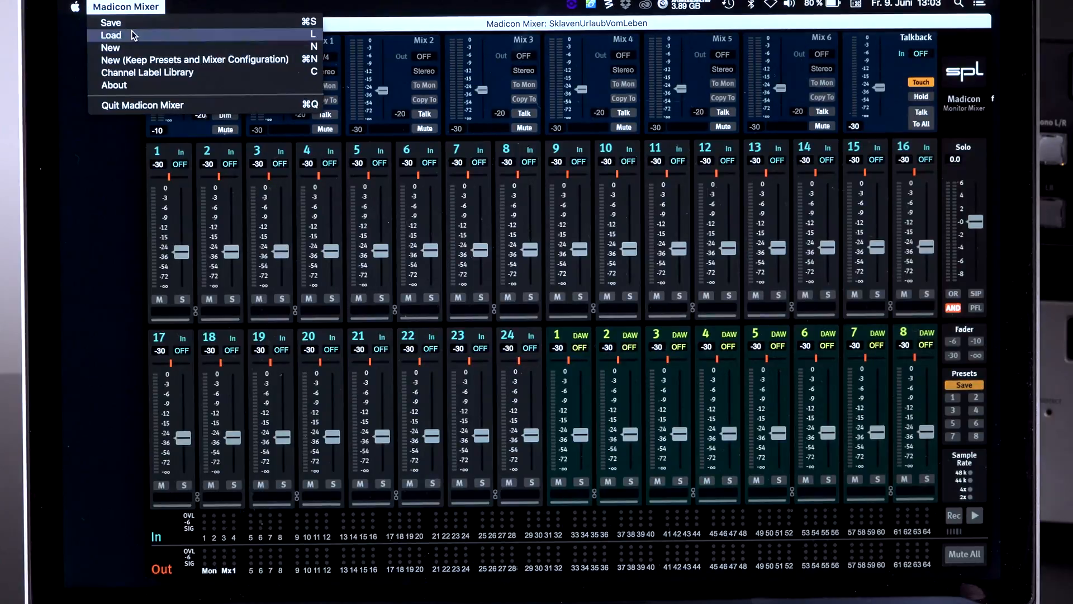
left_click(111, 36)
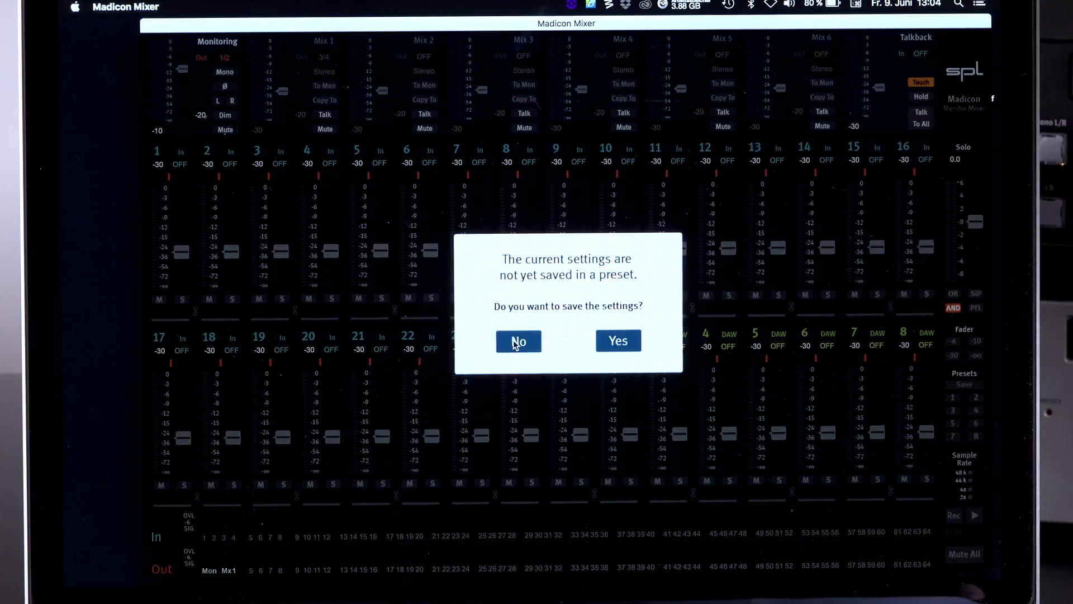
left_click(518, 341)
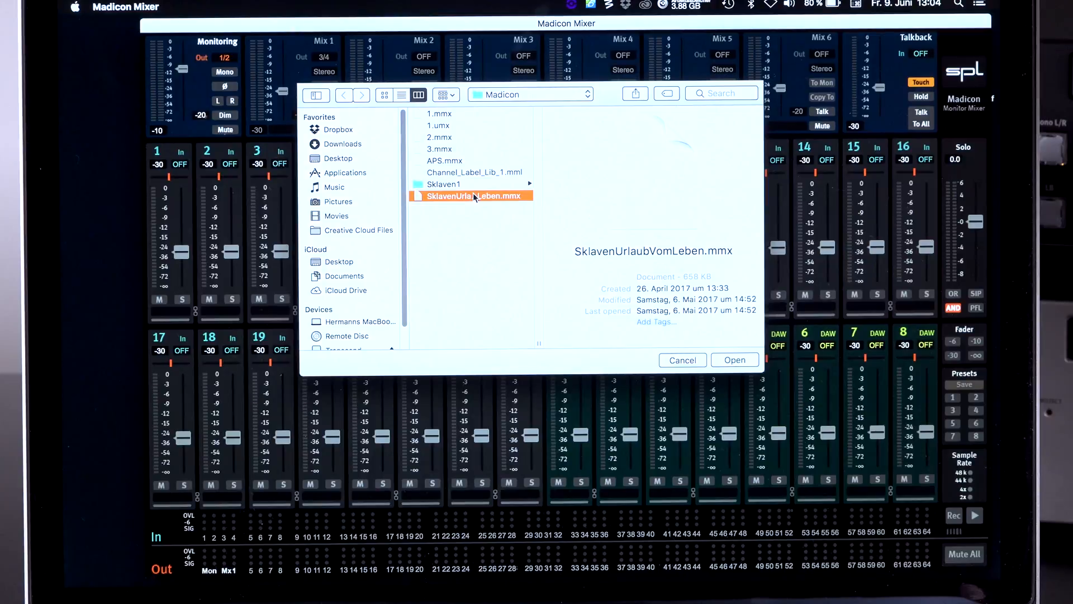
left_click(734, 360)
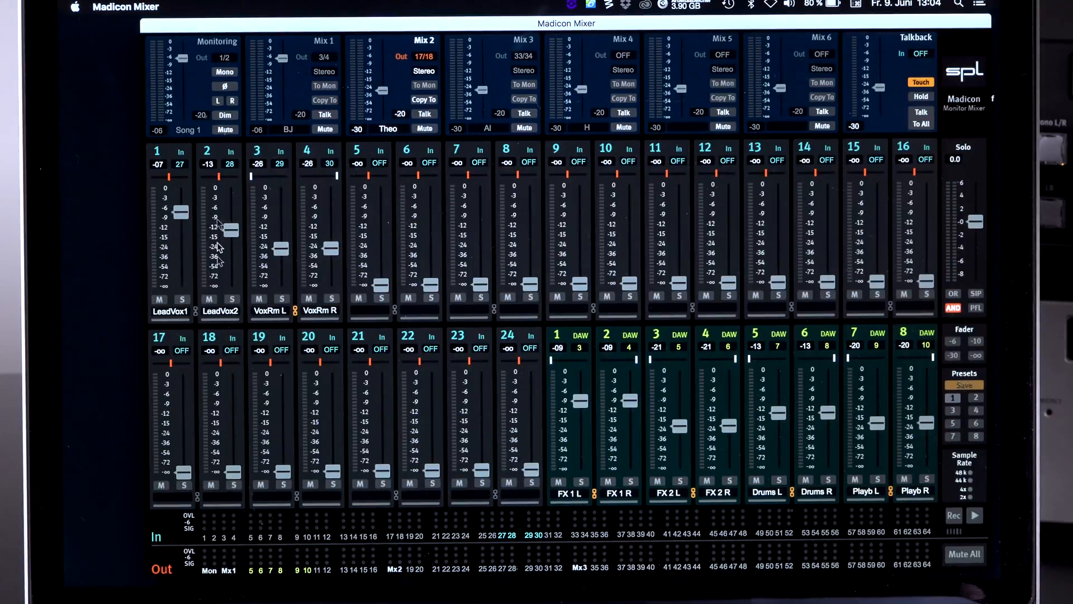
mouse_move(192, 233)
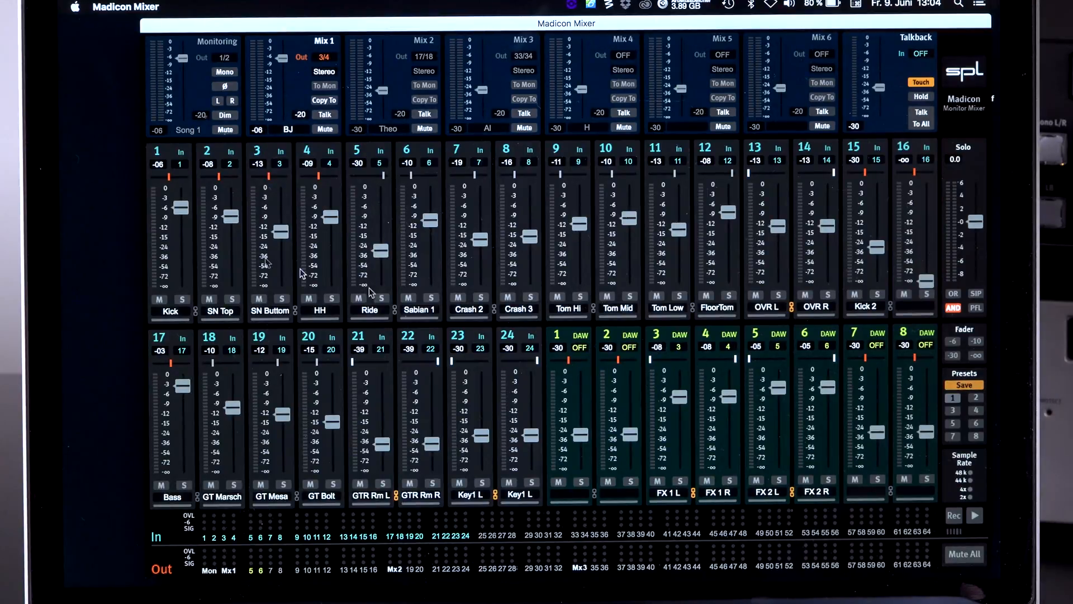
Step: Start a new mixer with 24 Inputs / 8 DAW Play, discarding current settings
left_click(121, 7)
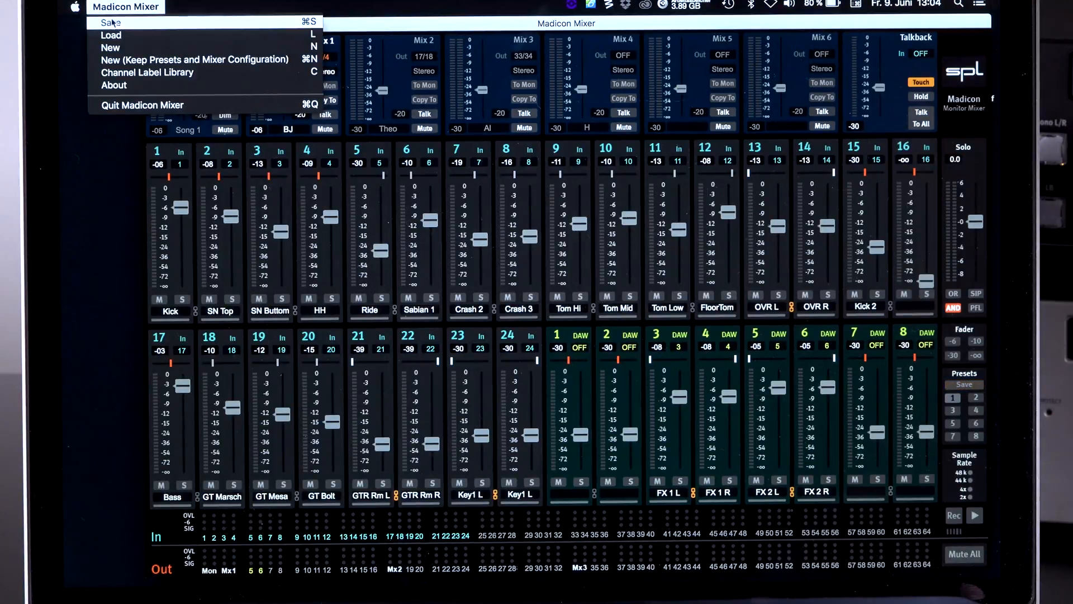
mouse_move(111, 35)
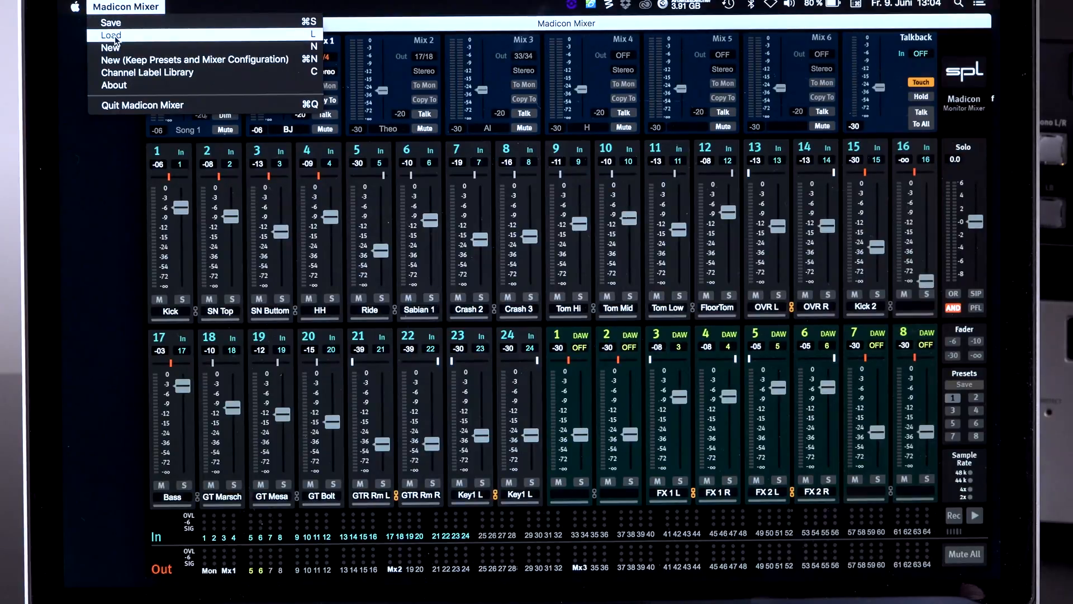
mouse_move(113, 47)
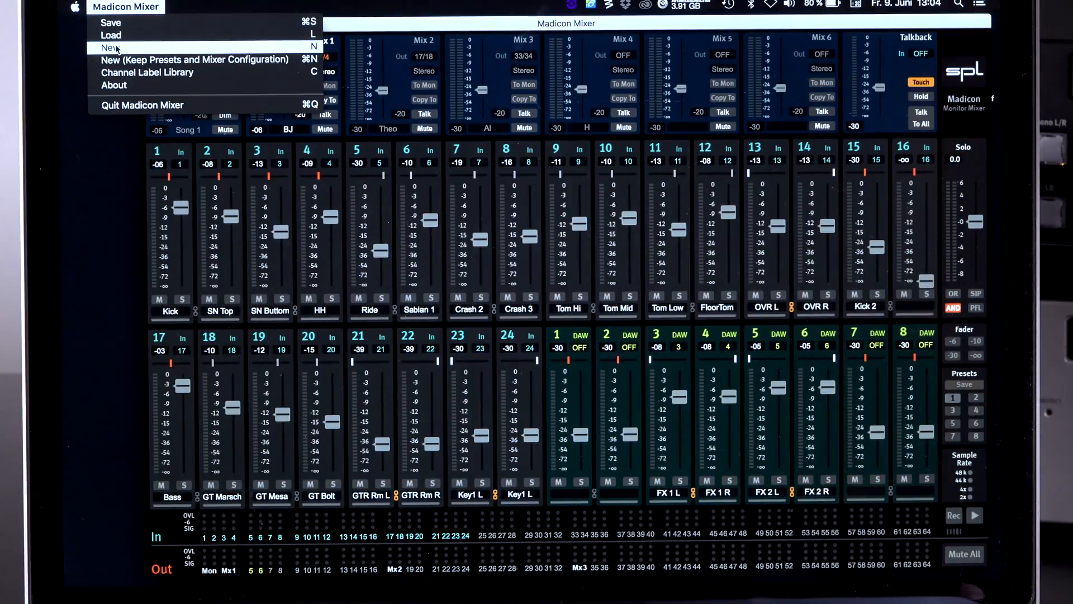
left_click(109, 48)
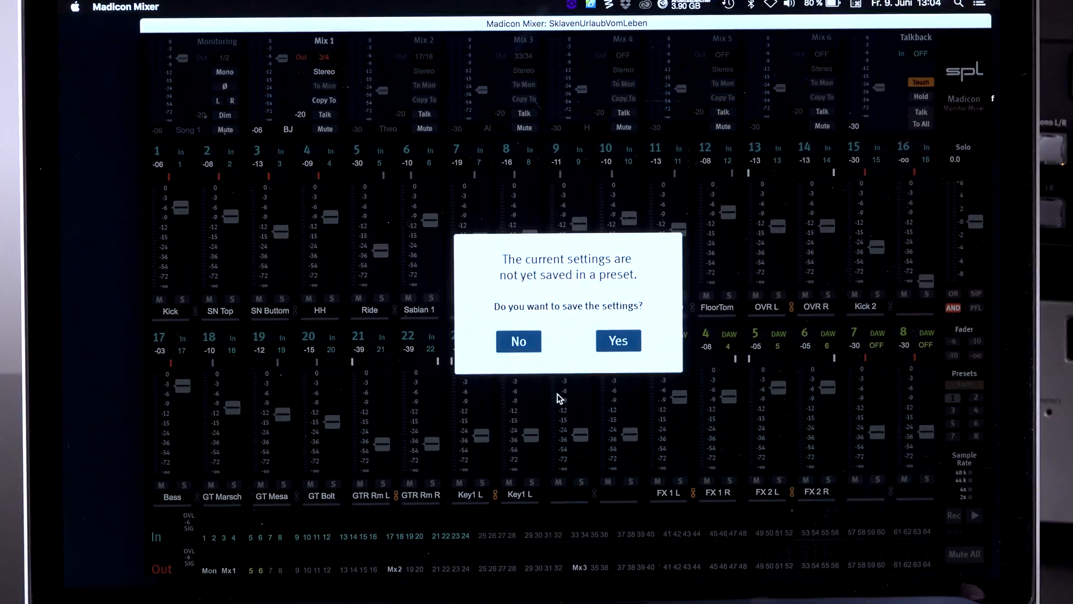
left_click(518, 341)
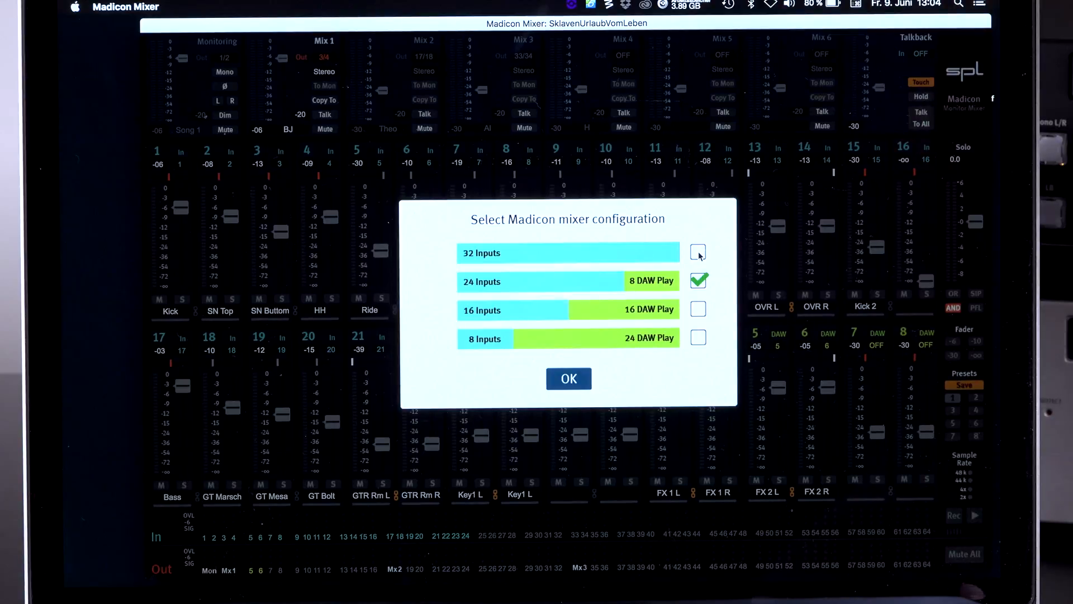
left_click(698, 252)
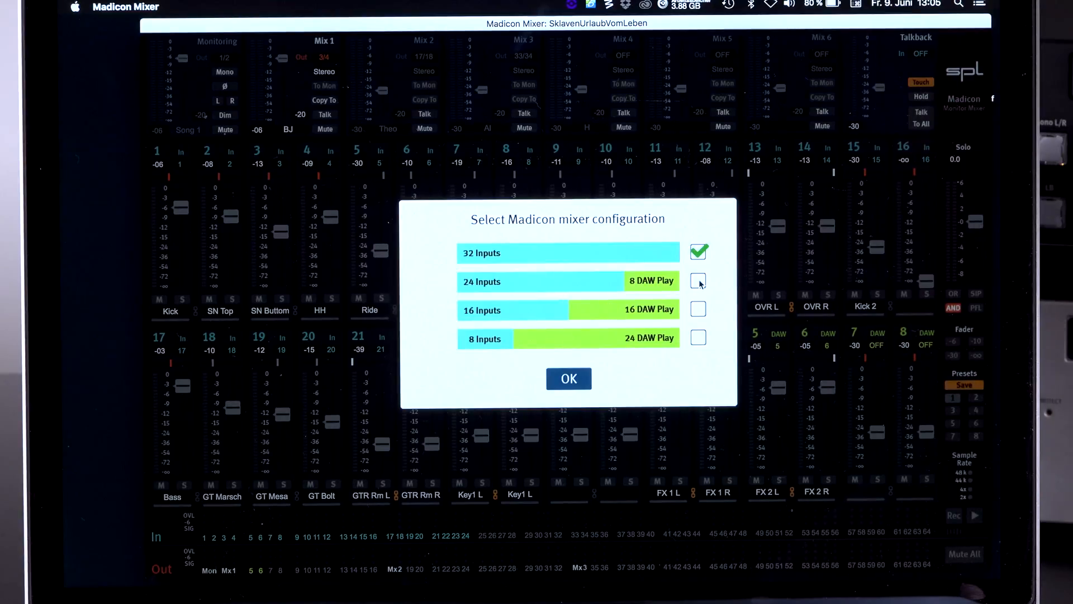
left_click(698, 281)
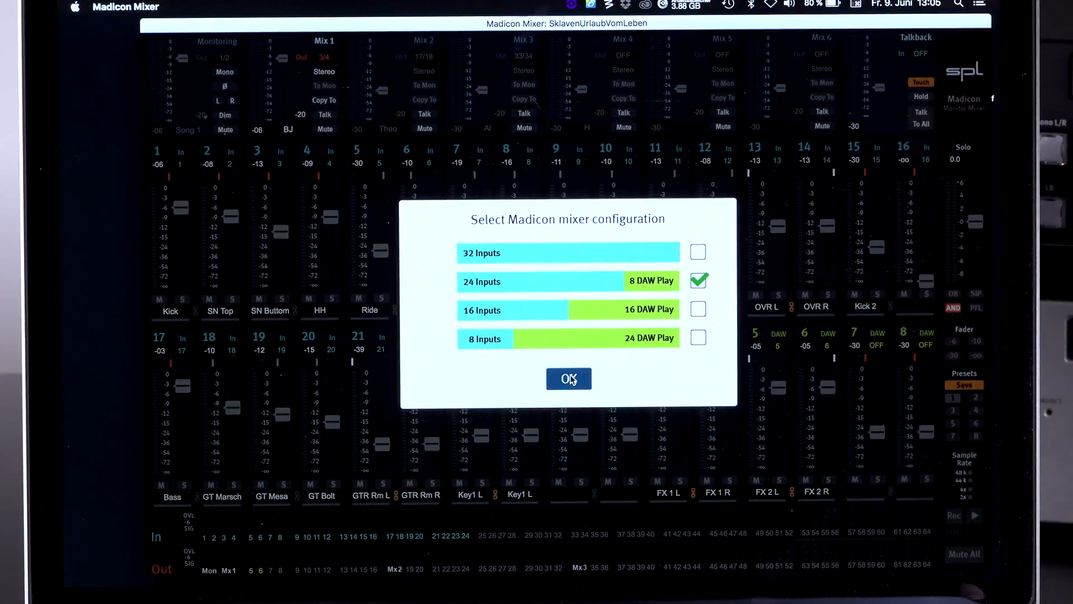
left_click(569, 378)
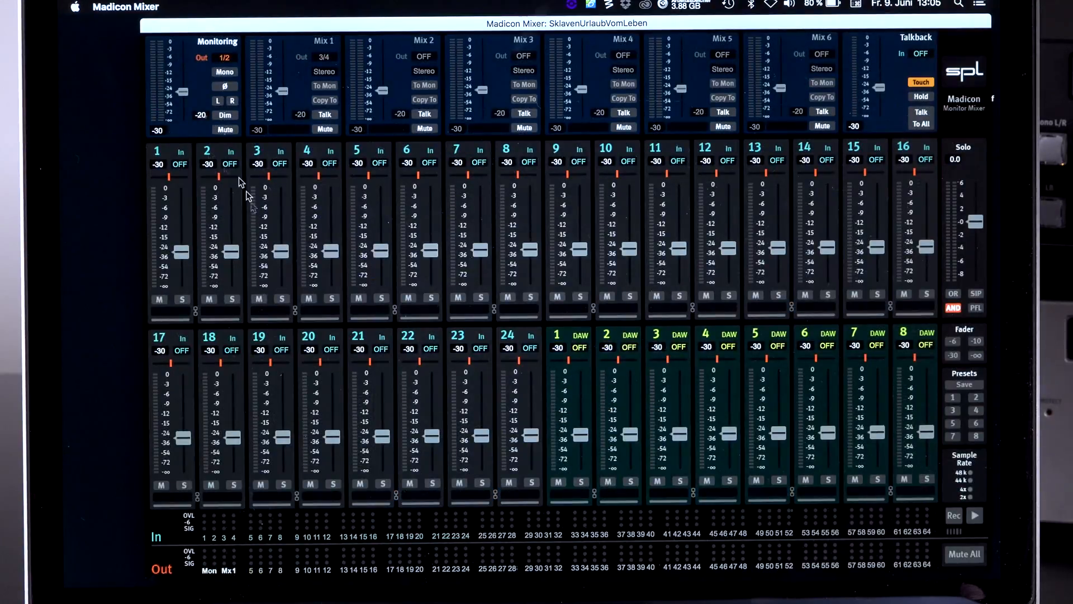
Step: Choose SklavenUrlaubVomLeben.mmx for loading from the Madicon Mixer menu
left_click(120, 7)
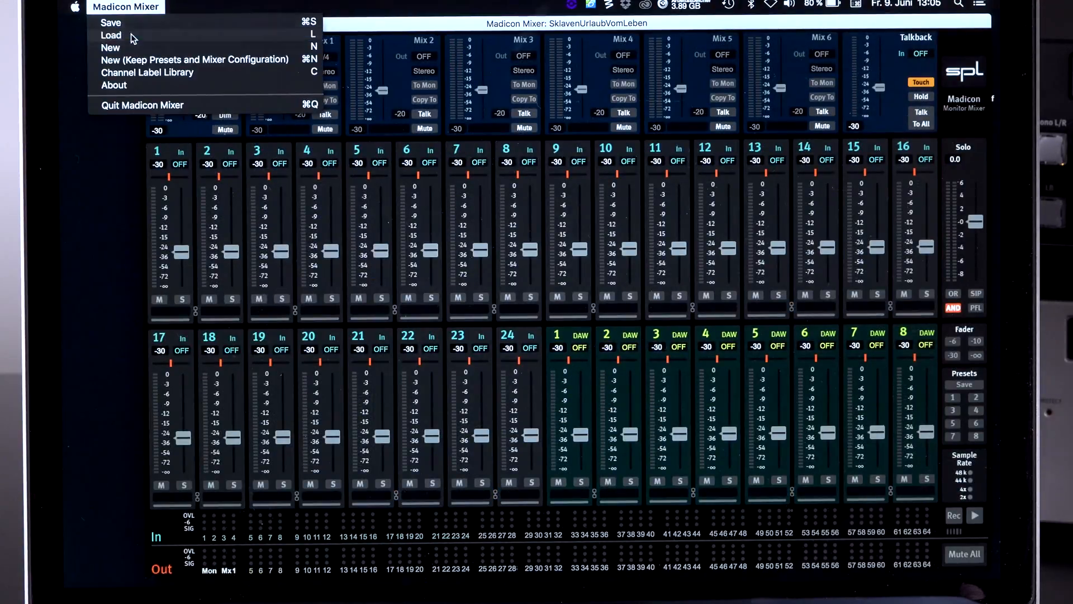
left_click(109, 36)
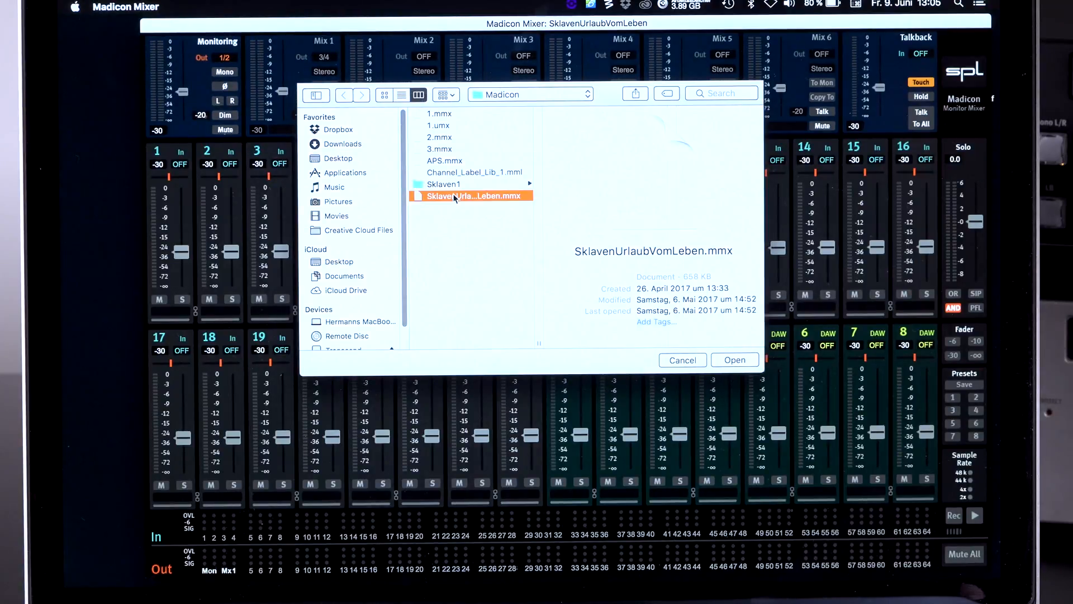
left_click(735, 360)
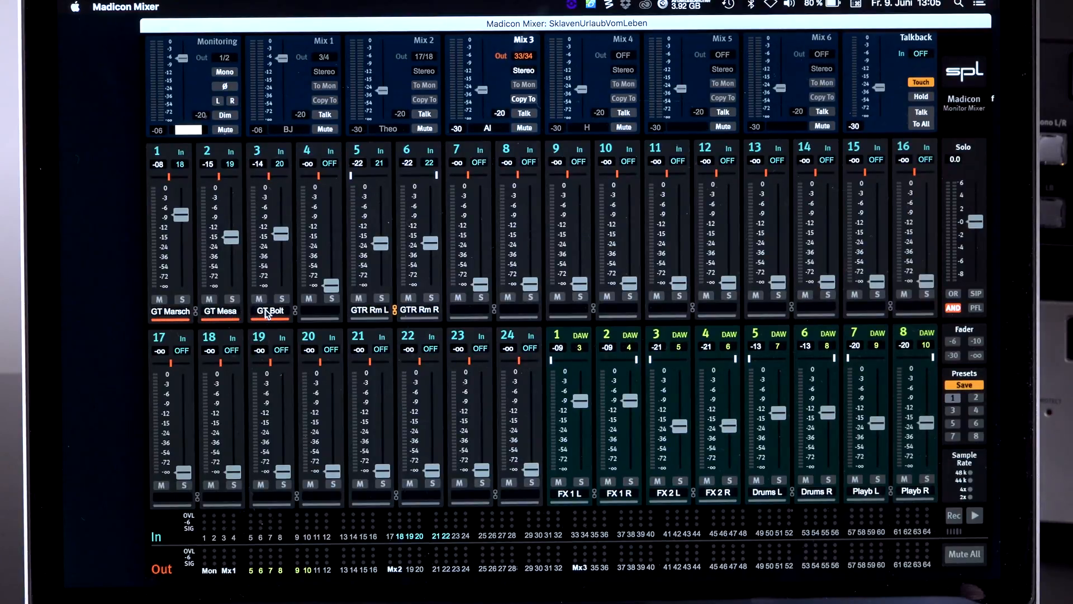
mouse_move(507, 316)
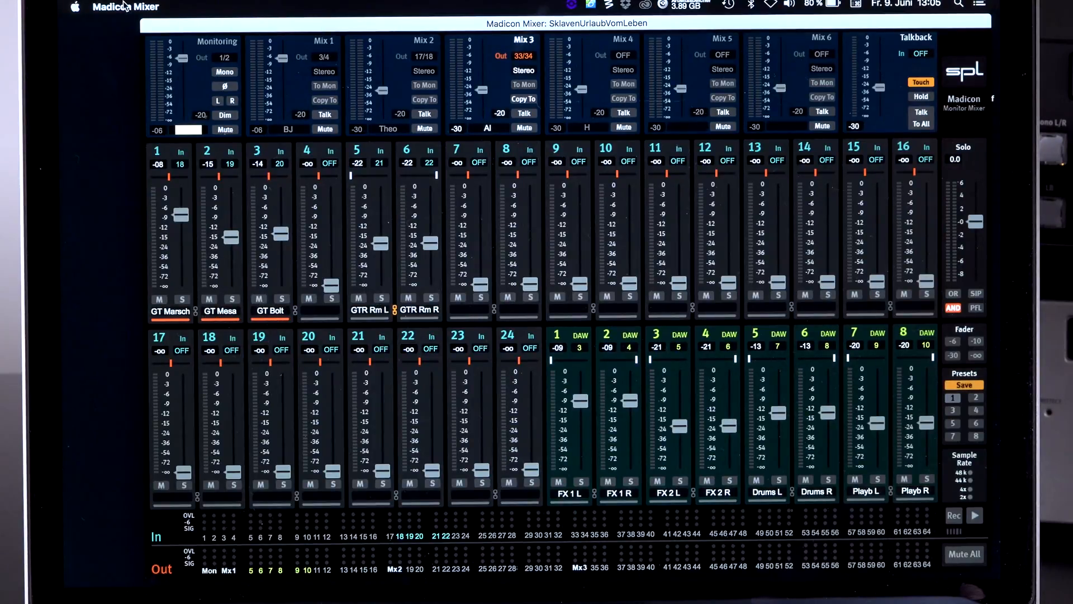
Step: Bring up the Madicon Mixer menu over the reloaded 24-input session
left_click(114, 7)
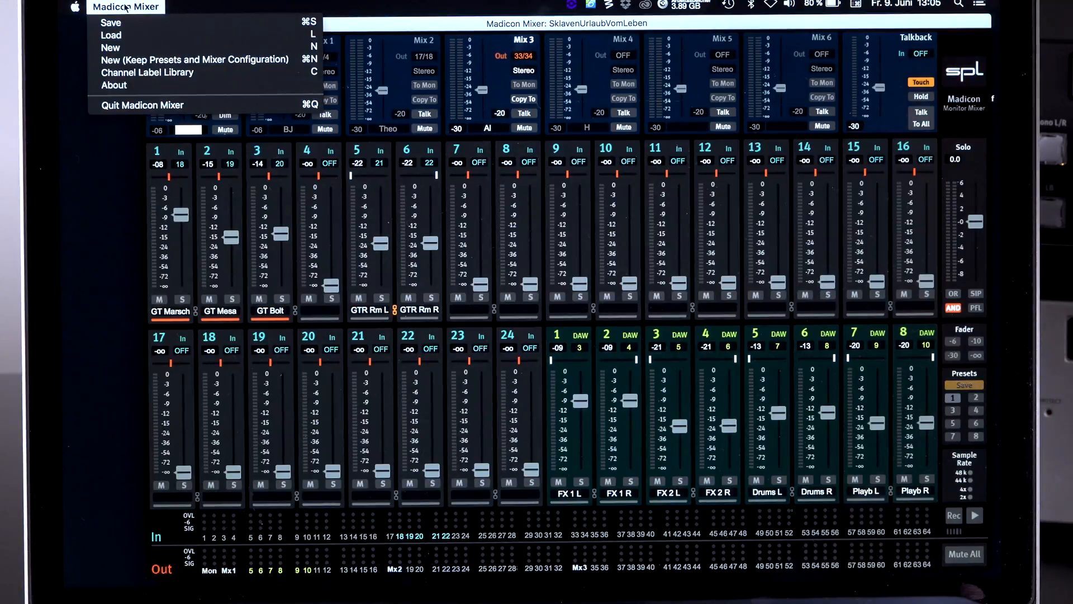
mouse_move(146, 77)
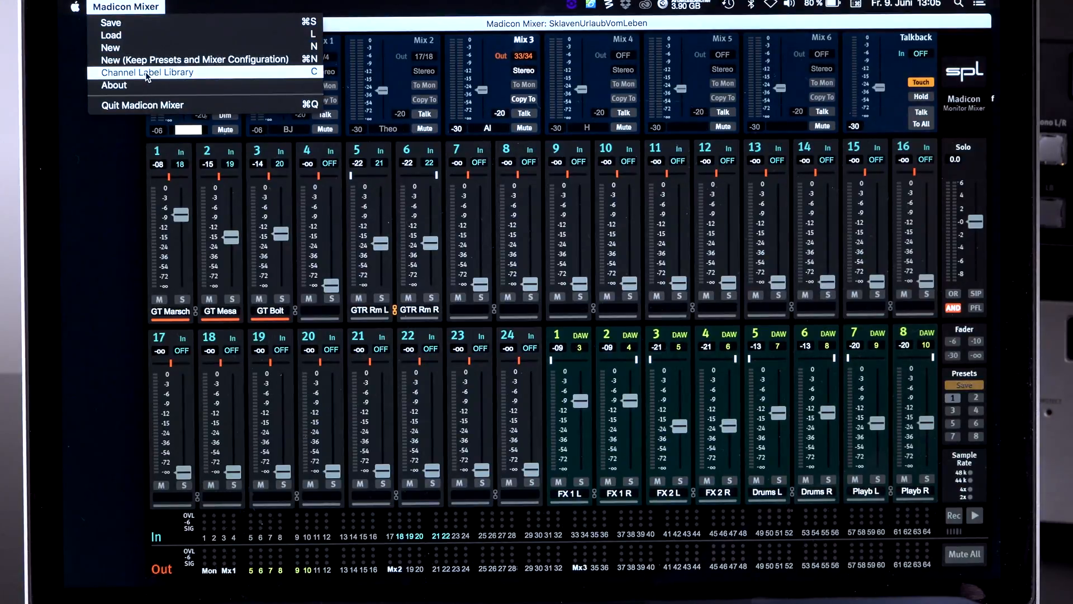
Step: Open the Channel Label Library with its 30 input and 10 DAW play labels
left_click(147, 72)
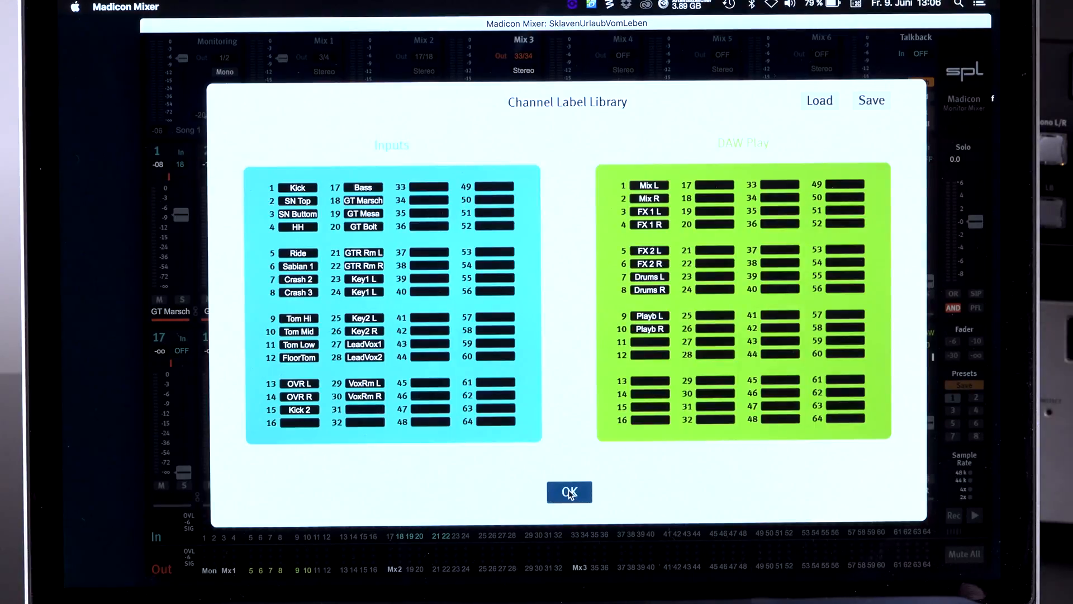
Step: Confirm the channel labels, with input 4 named Bass, and close the library
left_click(569, 492)
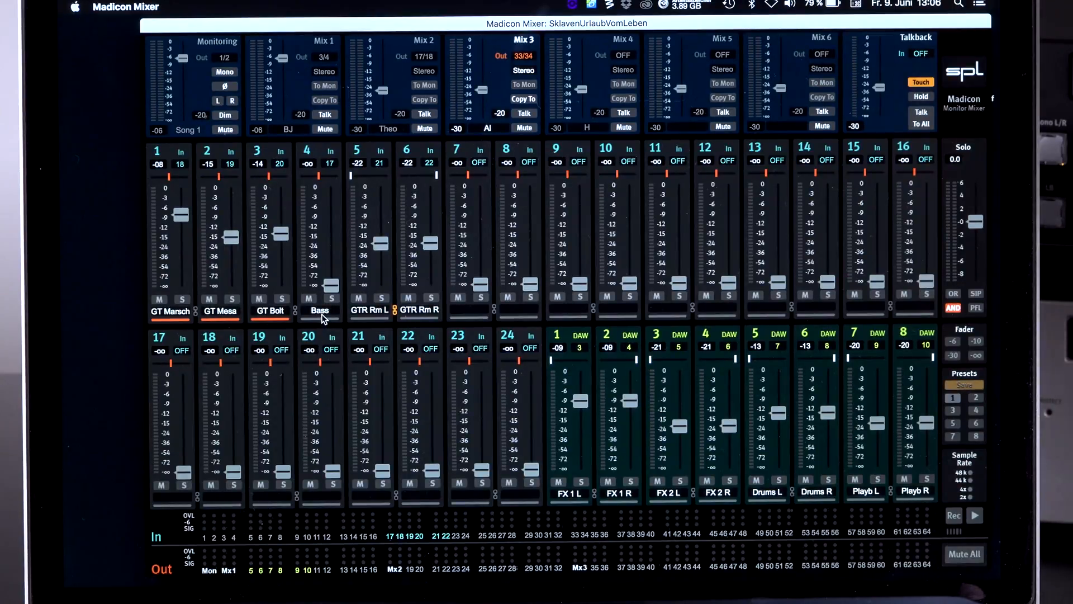
mouse_move(334, 322)
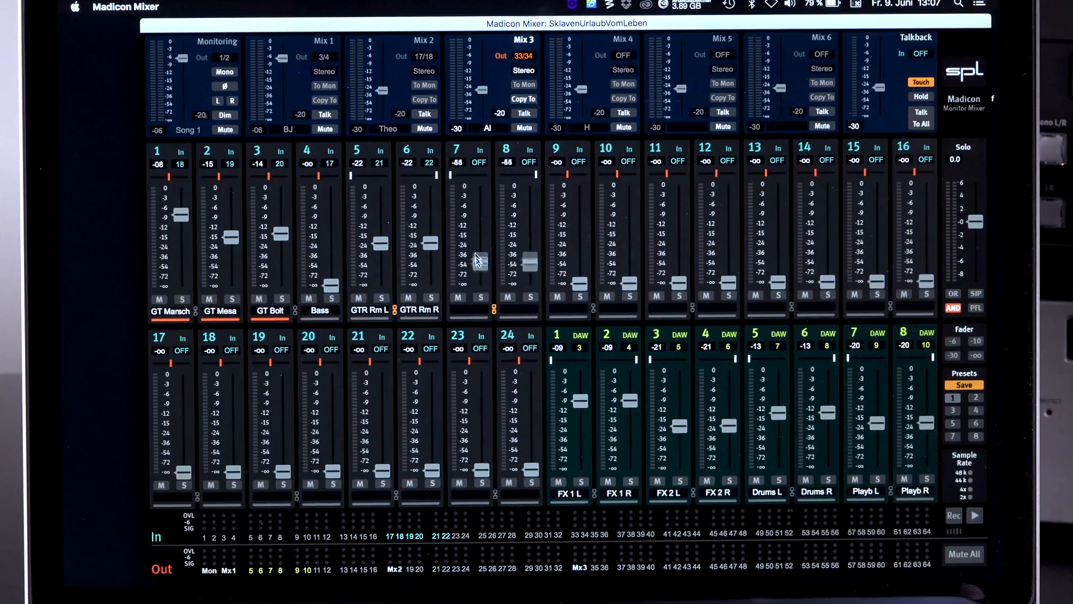
Step: Drag linked channels 7 and 8 up to about -5 and -13
left_click_drag(471, 262, 471, 221)
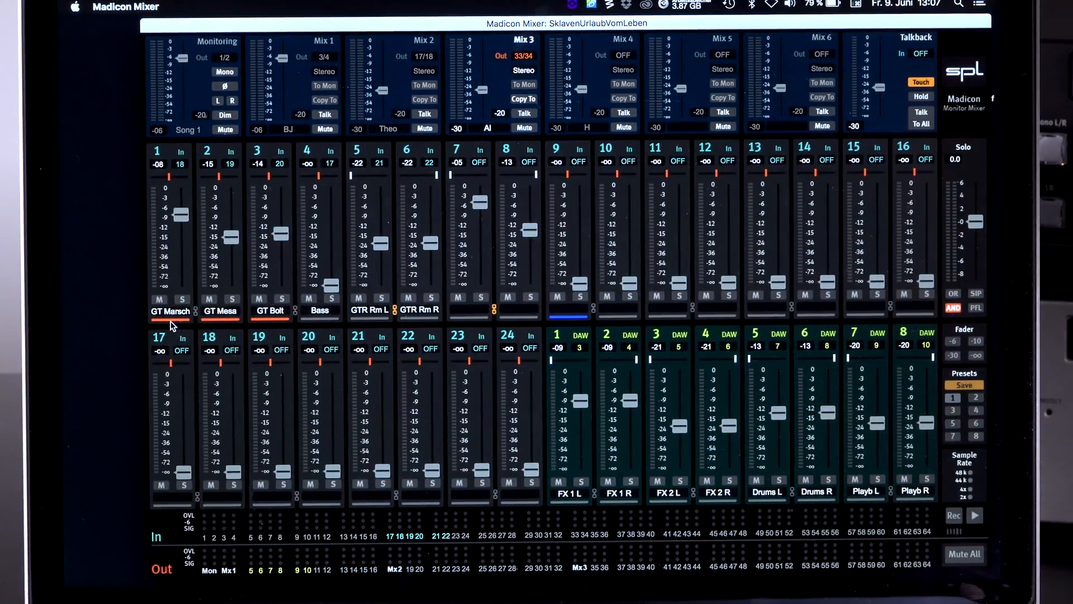
mouse_move(617, 320)
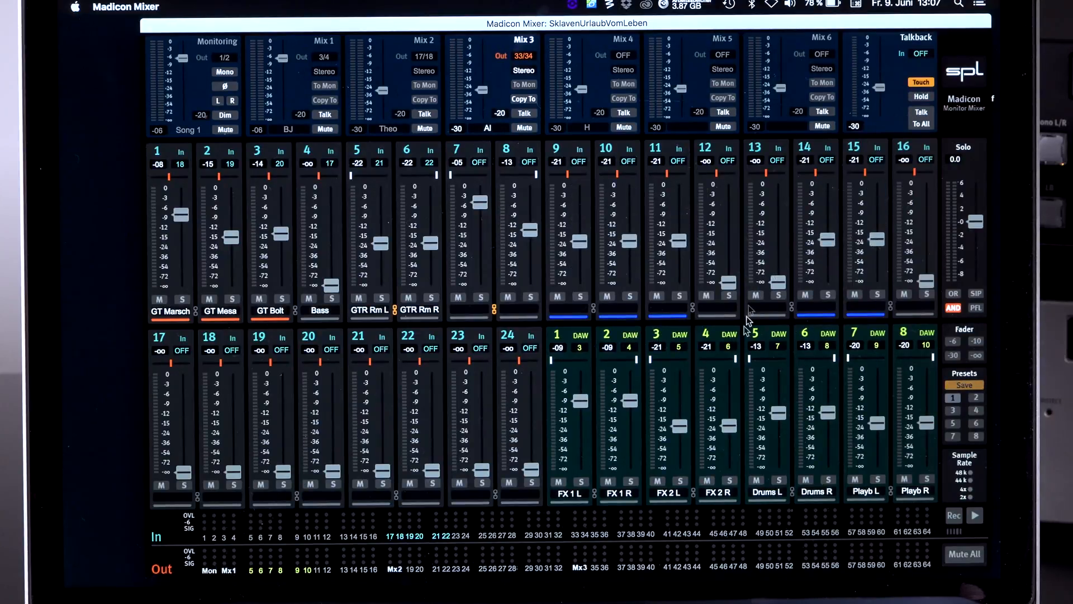
mouse_move(700, 316)
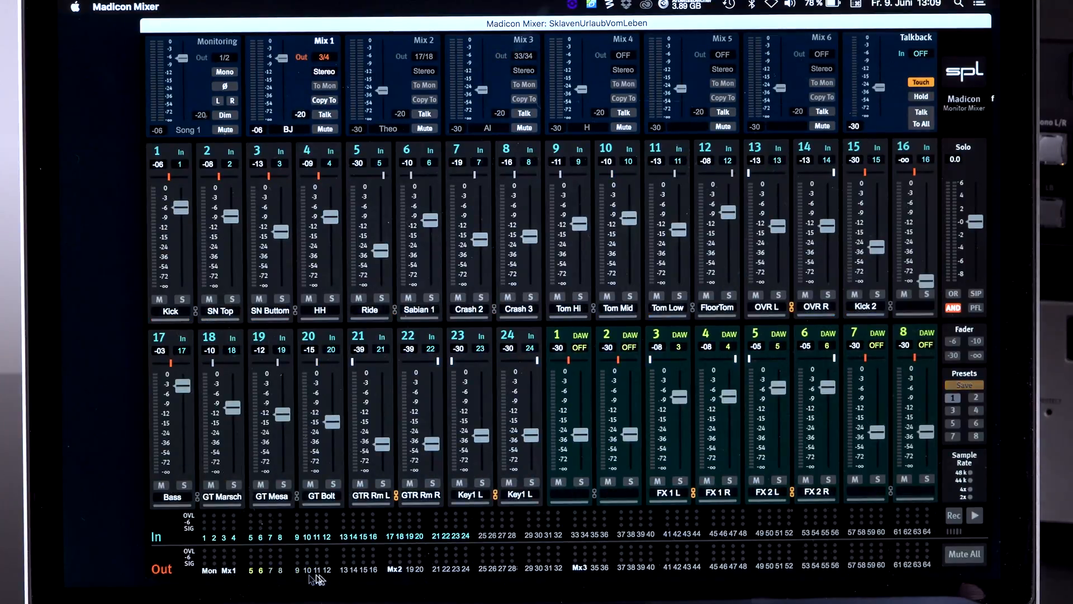
mouse_move(386, 537)
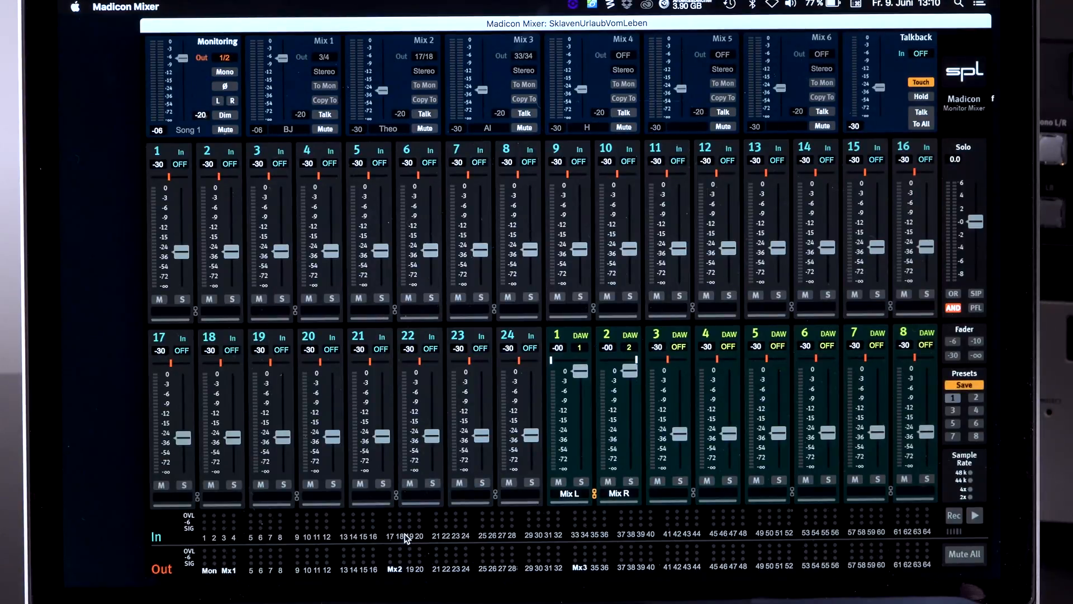
mouse_move(574, 579)
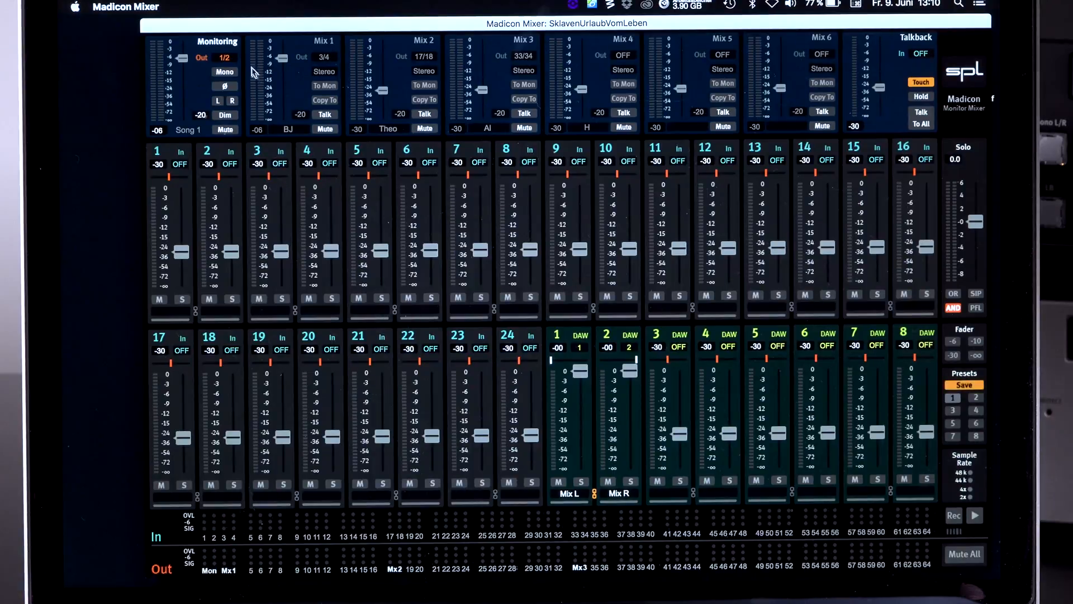
Step: Change the Monitoring Out field from outputs 1/2 to 21/22
left_click(224, 57)
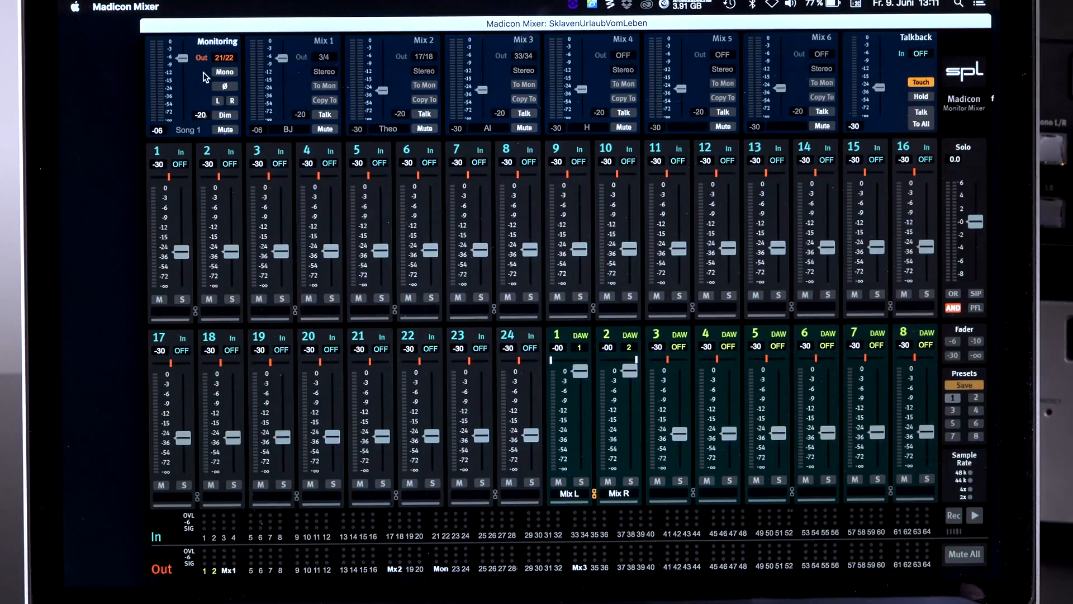
Step: Try the mono, right-only and dim monitoring options, then send BJ's Mix 1 to monitoring
left_click(224, 71)
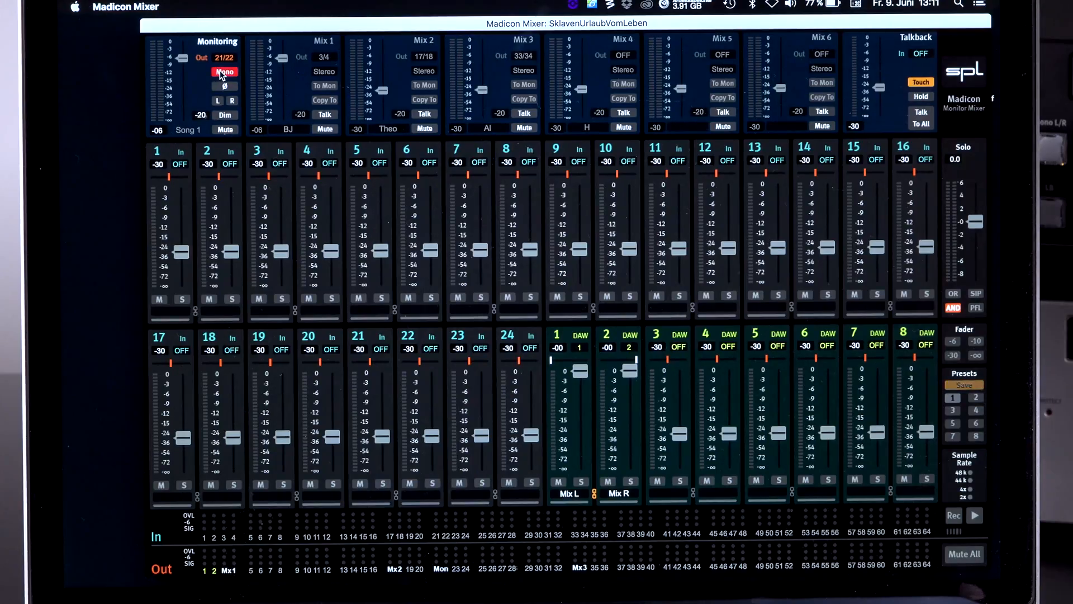
left_click(224, 87)
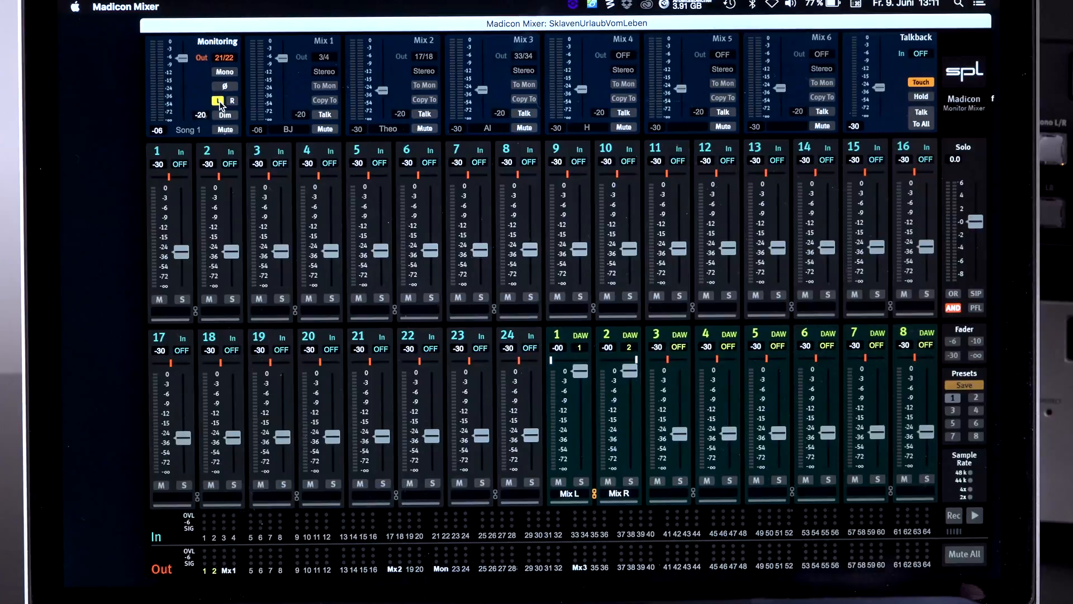
left_click(217, 101)
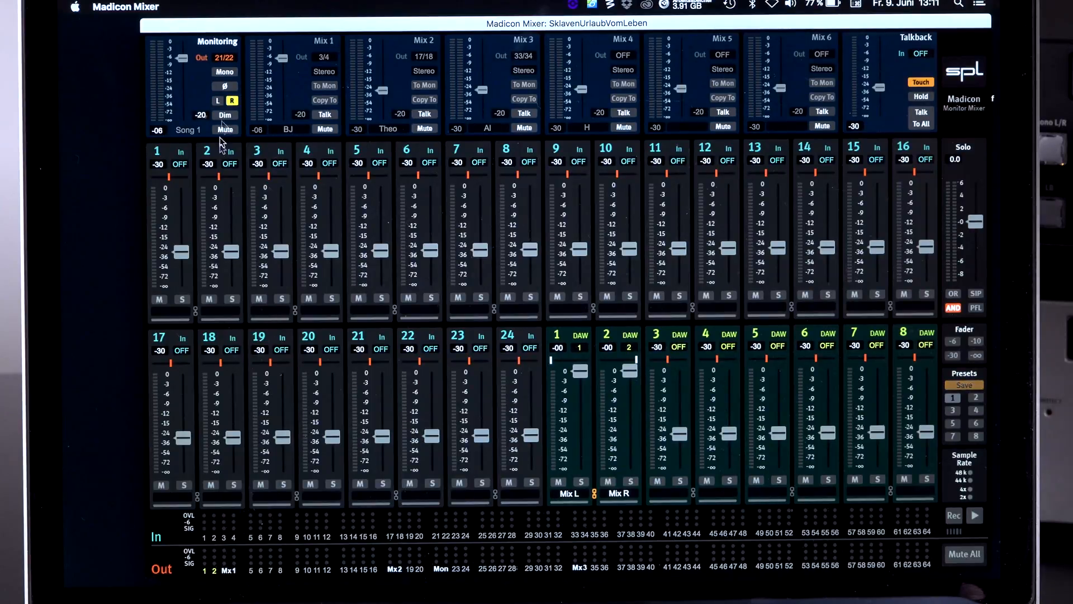
left_click(224, 114)
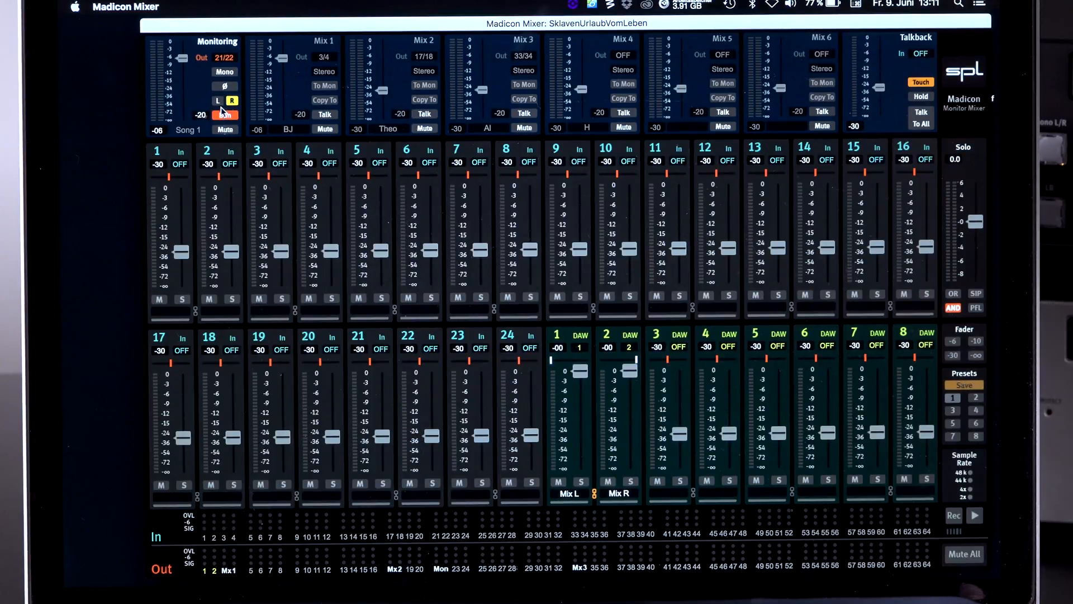
left_click(225, 114)
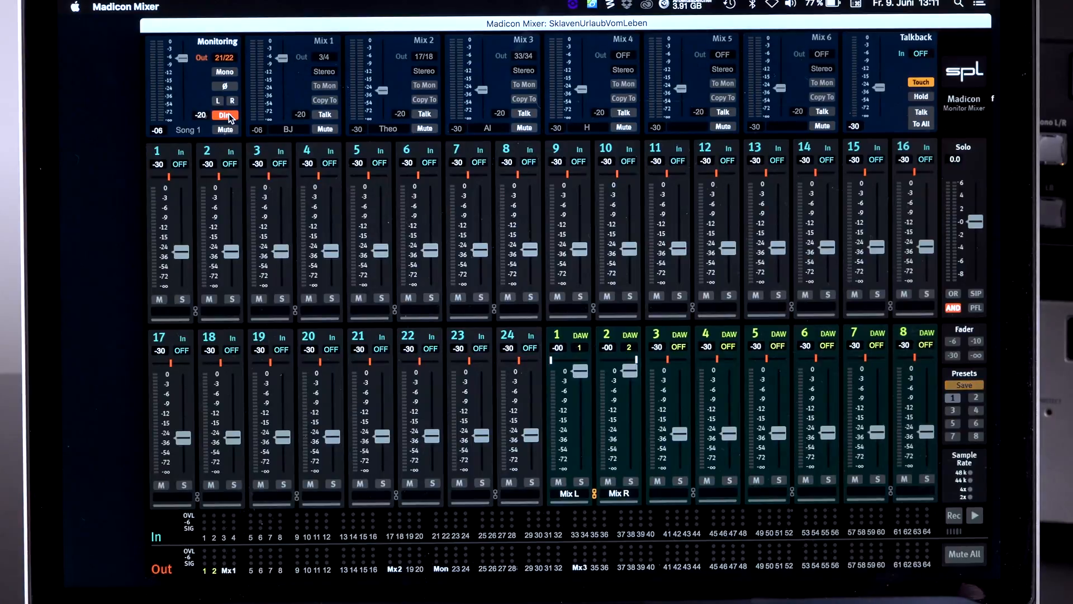
mouse_move(226, 115)
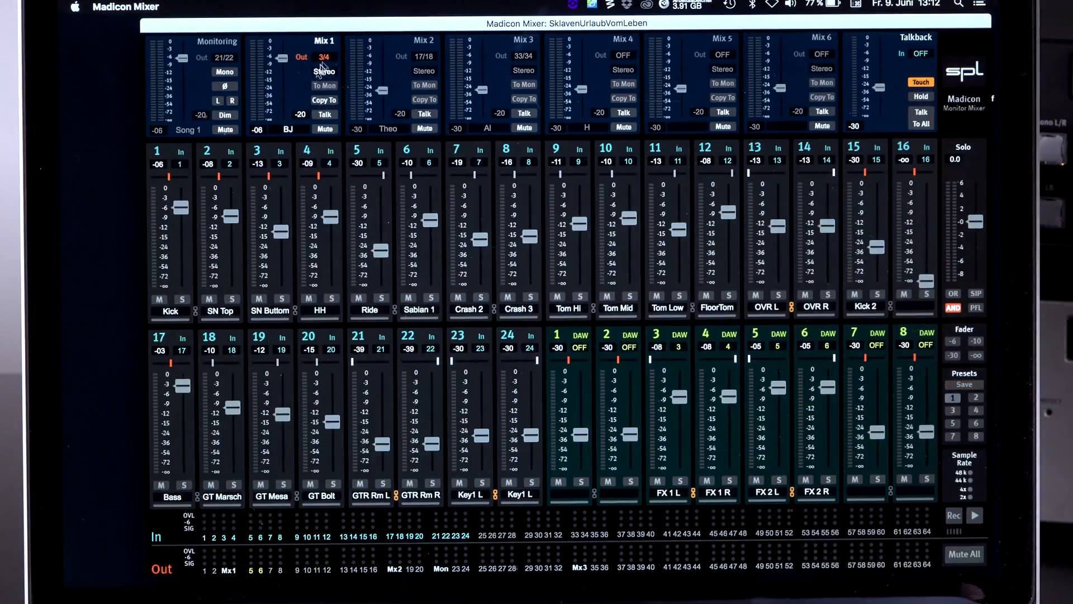
left_click(324, 85)
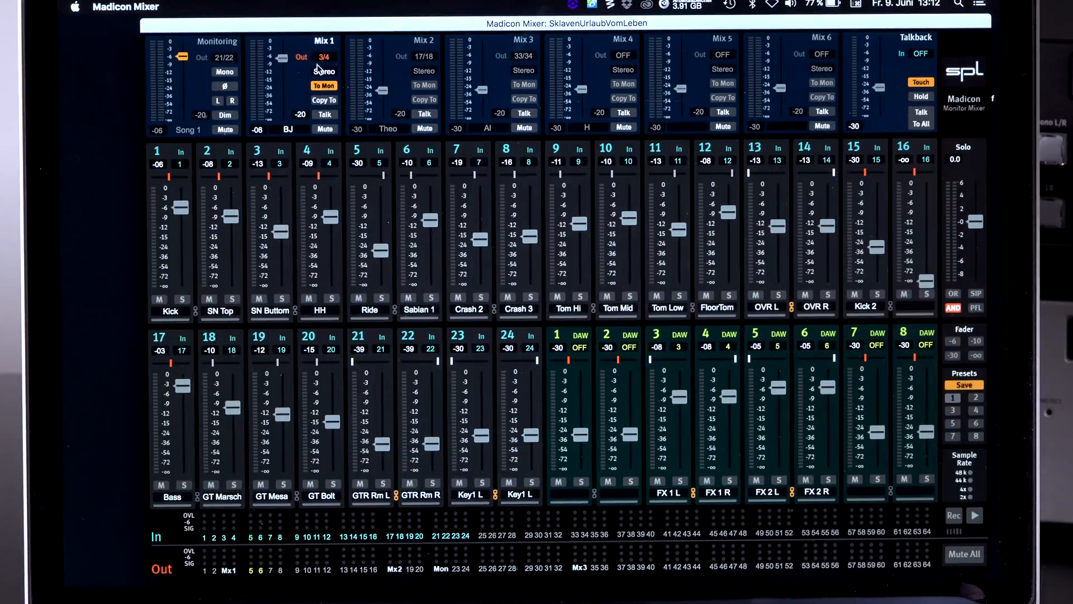
left_click(323, 86)
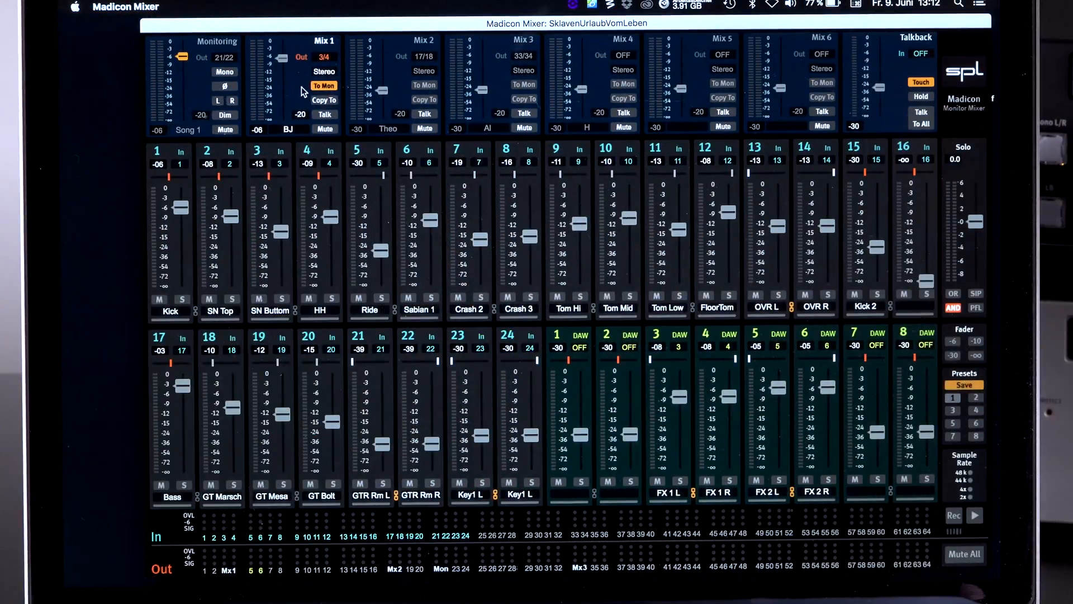
left_click(324, 85)
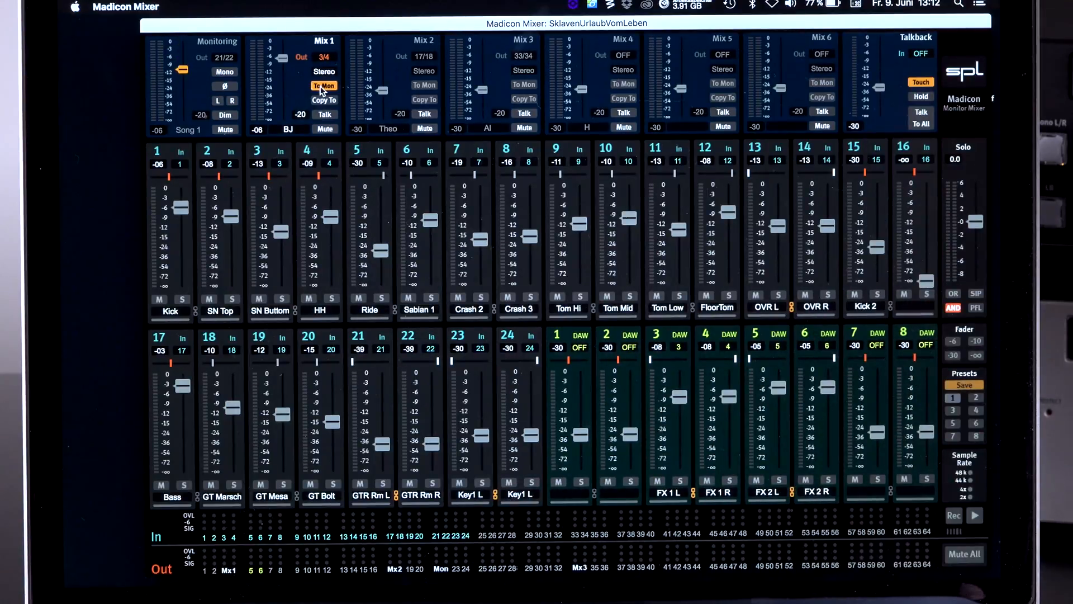
left_click(324, 100)
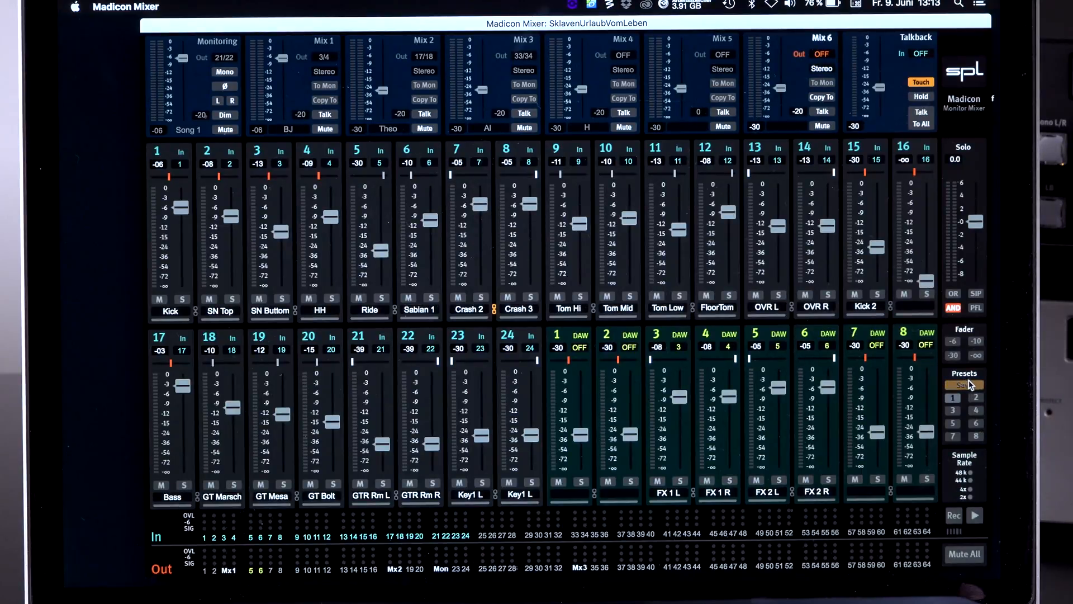
Step: Recall Preset 3 from the Presets list
left_click(964, 384)
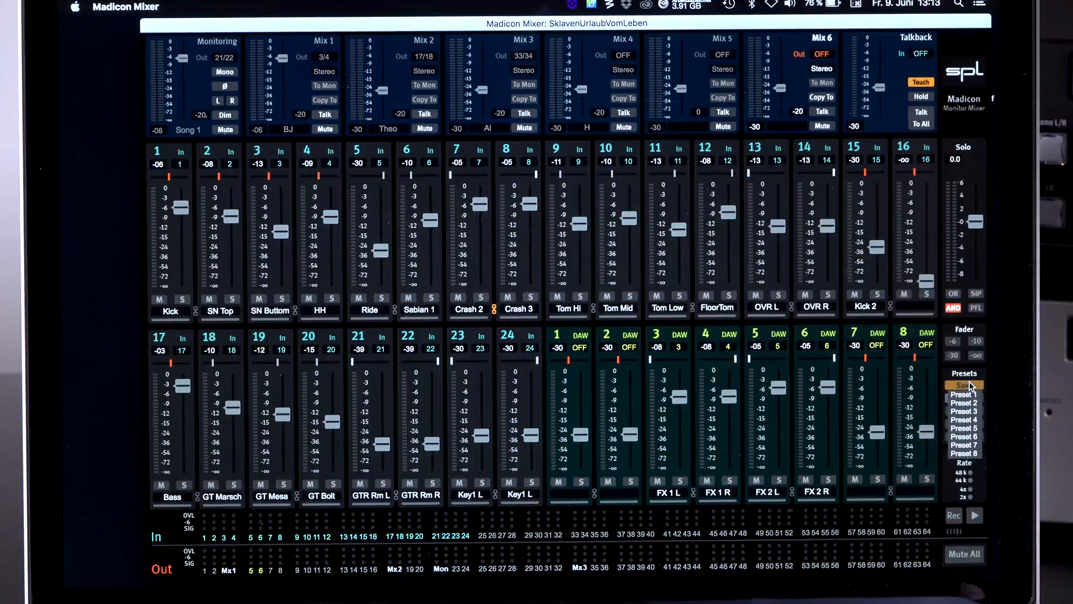
mouse_move(966, 410)
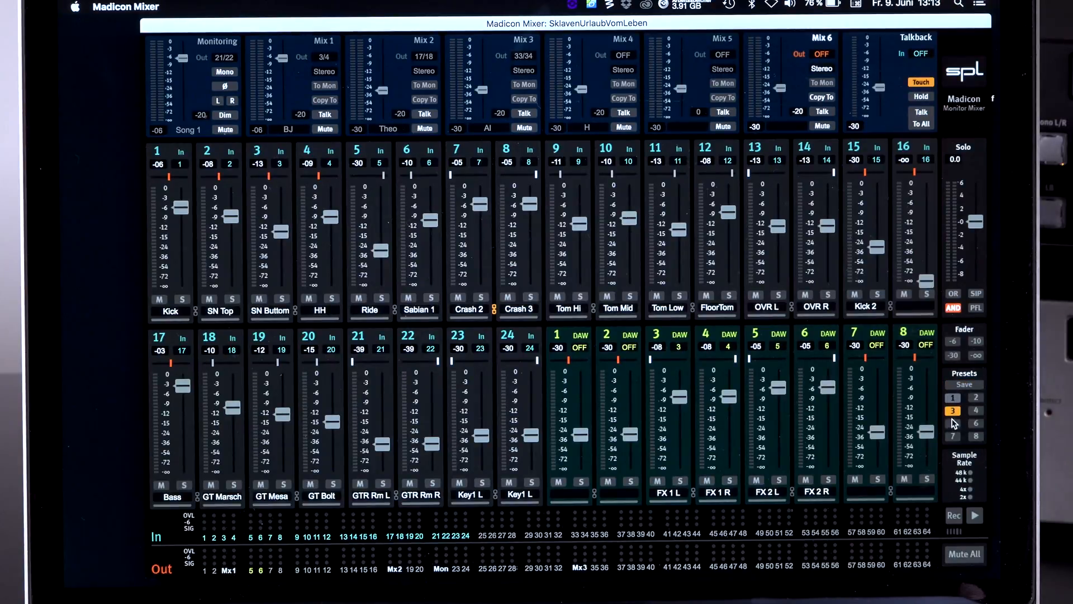
mouse_move(438, 149)
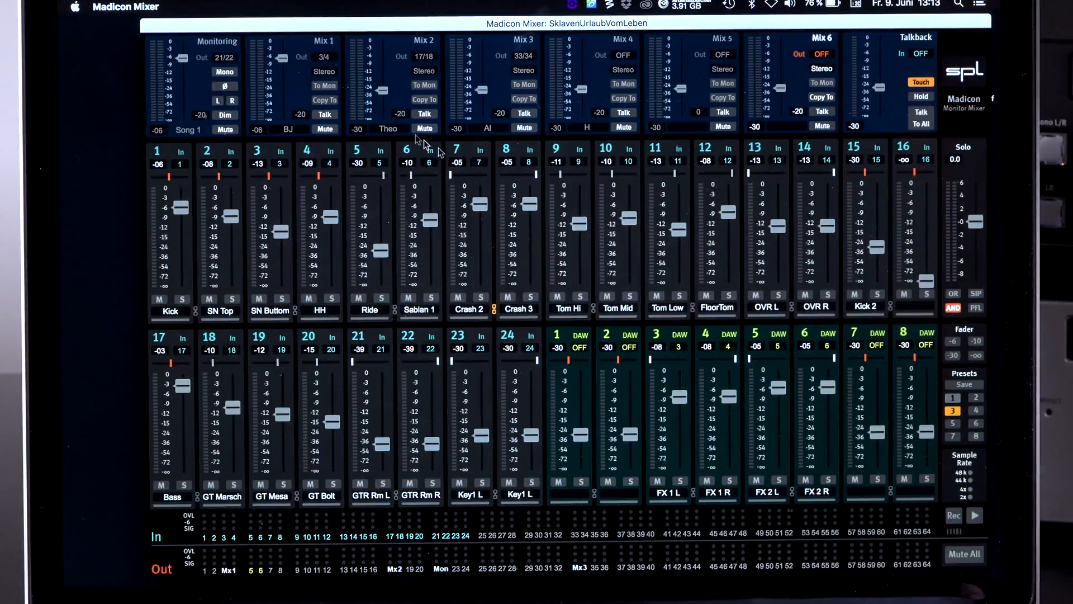
mouse_move(794, 103)
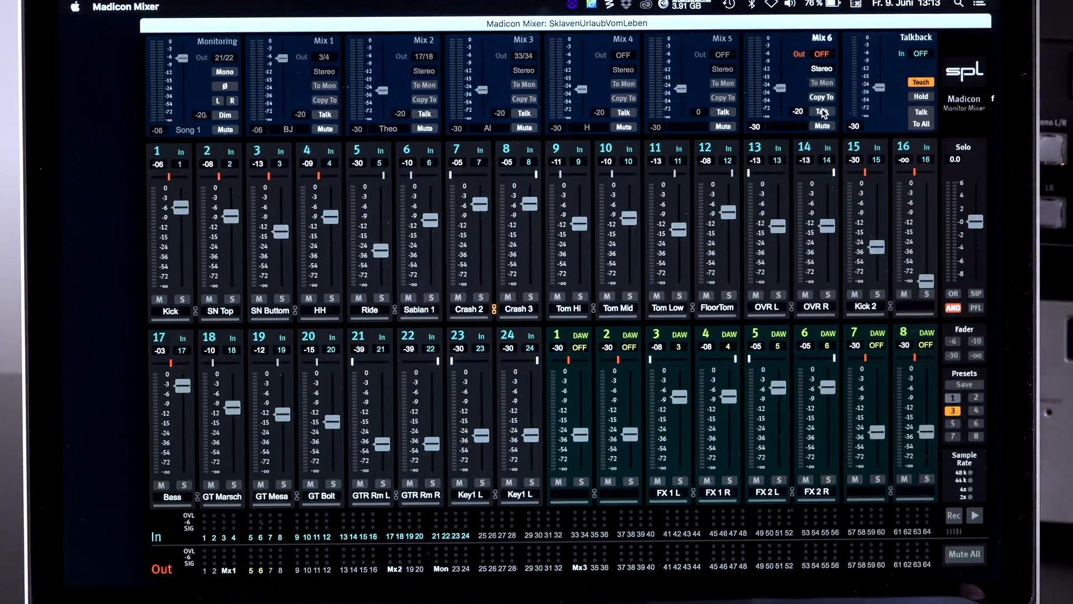
mouse_move(813, 85)
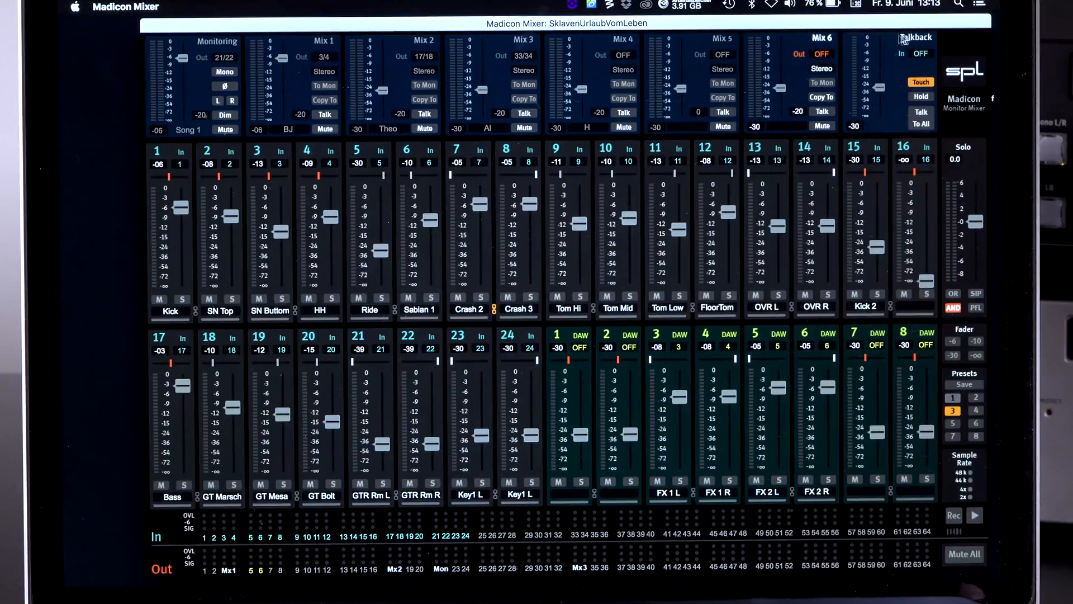
Step: Set talkback to input 26 in Hold mode and talk to all mixes
left_click(921, 53)
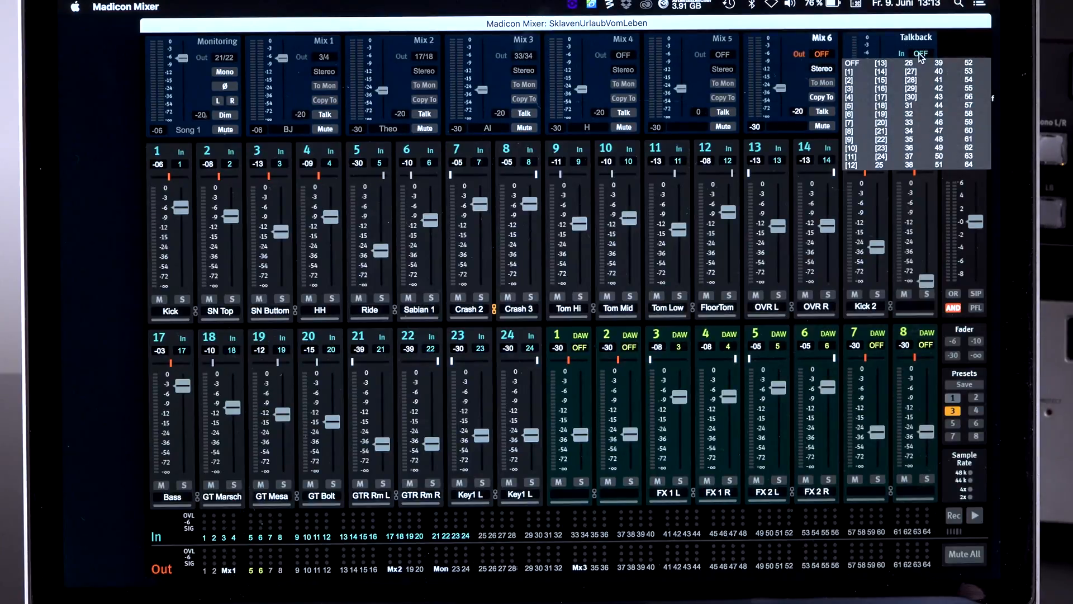
left_click(897, 63)
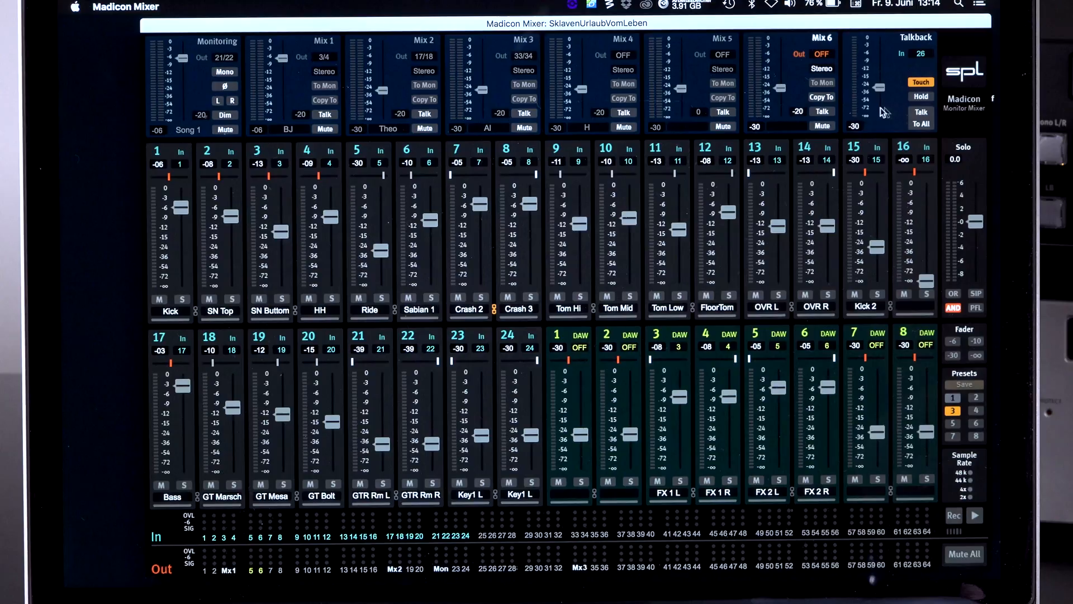
left_click(821, 111)
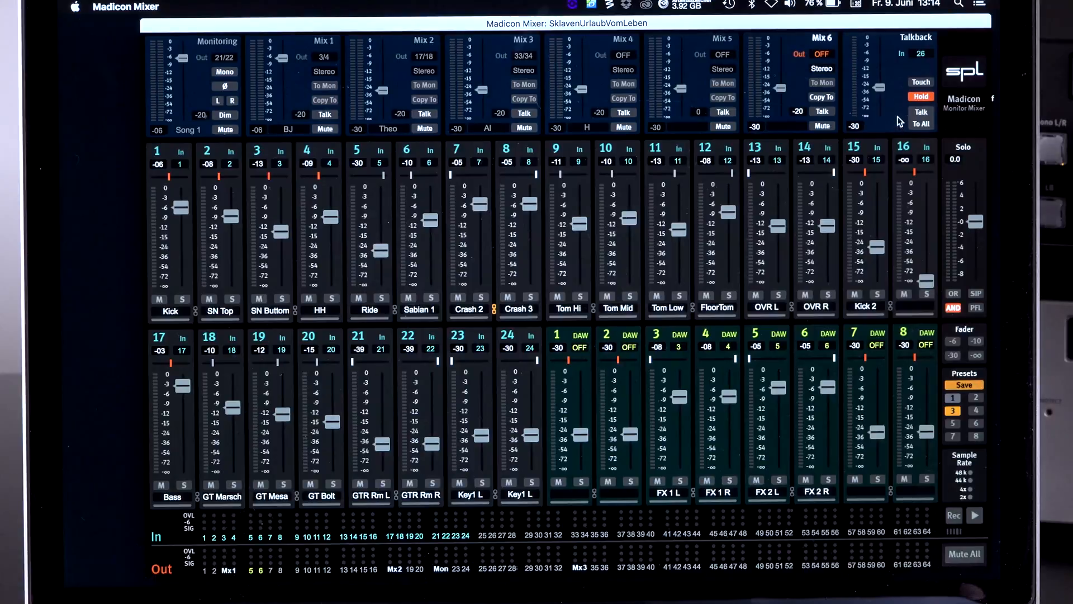
left_click(921, 118)
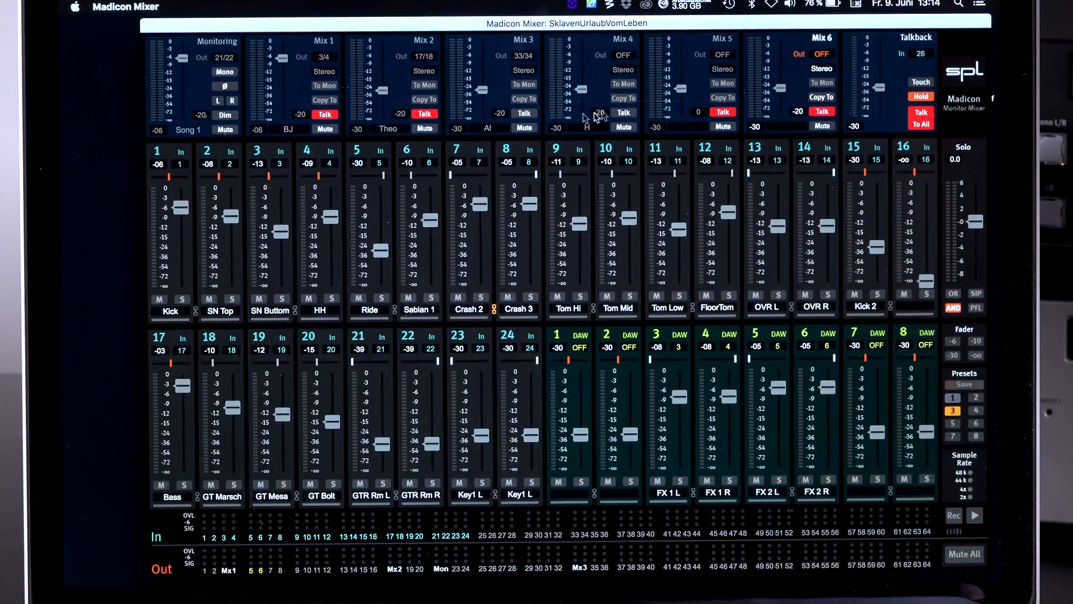
left_click(963, 385)
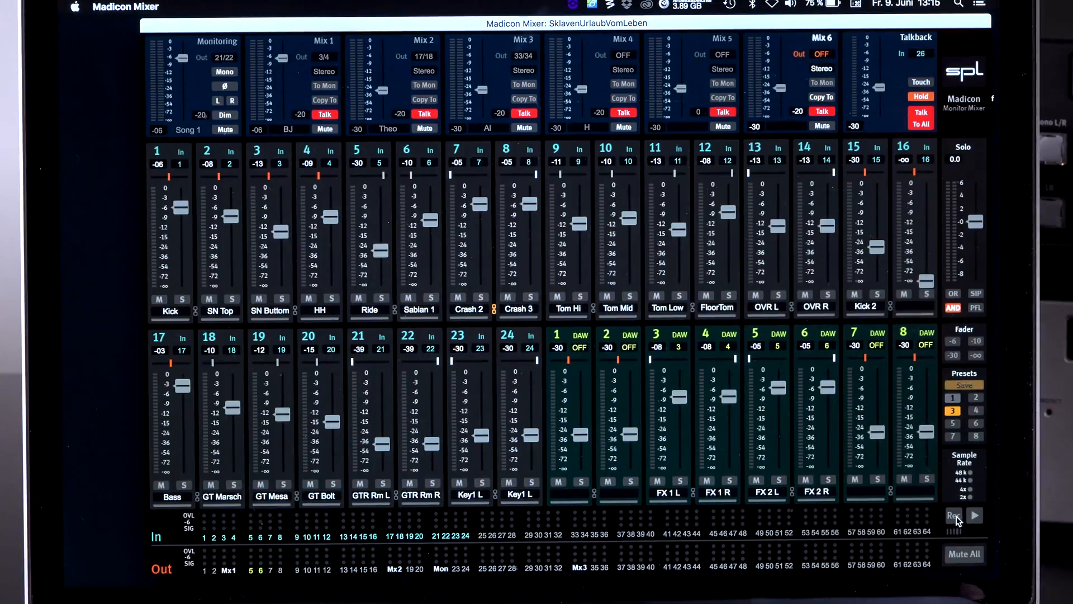
Step: Open the recording setup and choose the Madicon folder as destination for session sess8
left_click(953, 515)
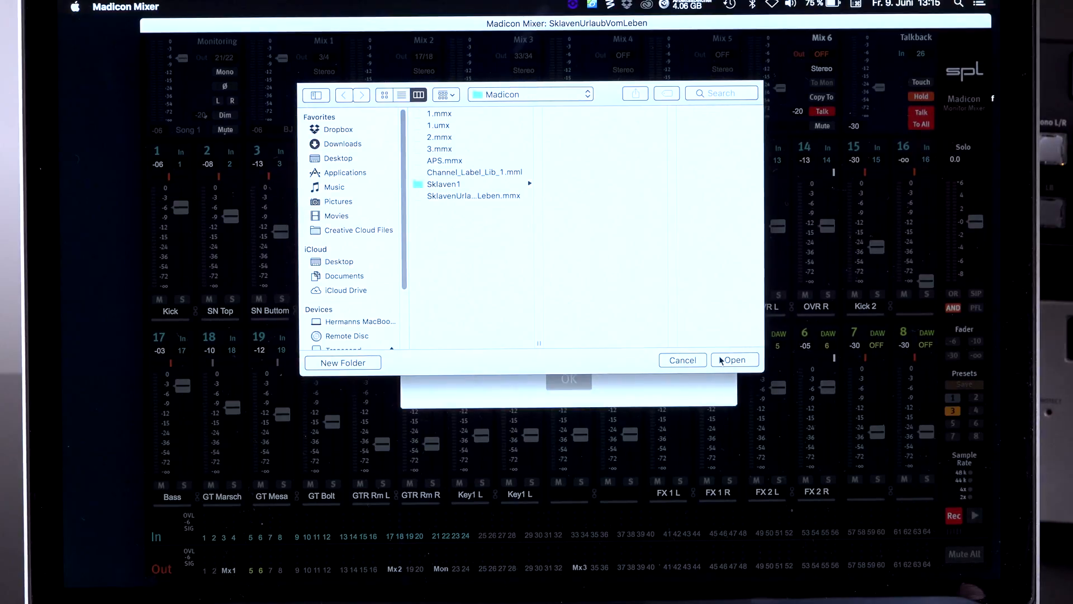
left_click(735, 359)
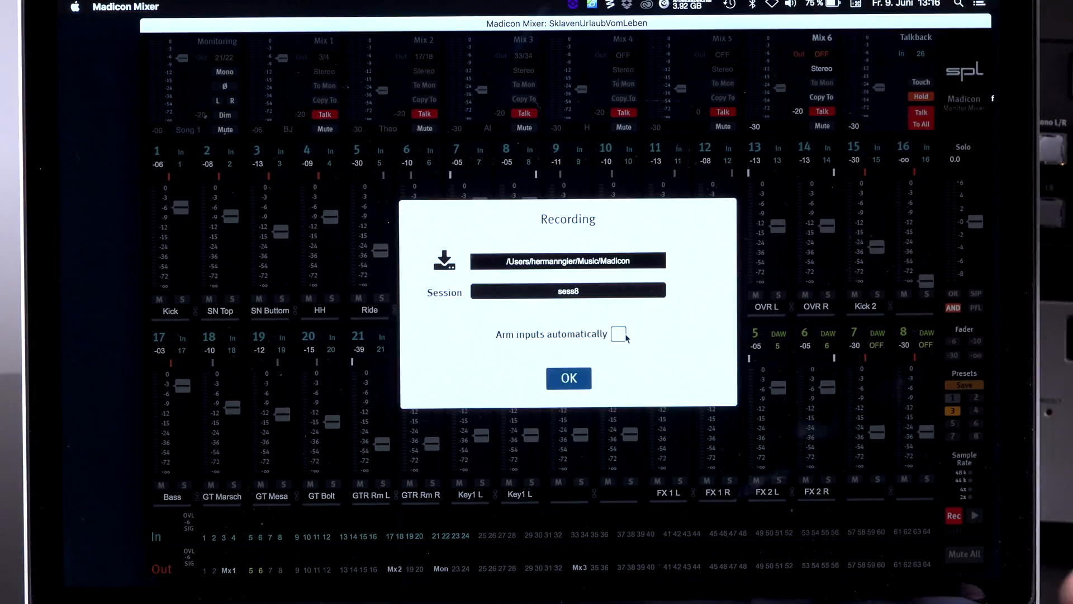
Step: Enable 'Arm inputs automatically' and confirm the Recording settings with OK
left_click(619, 334)
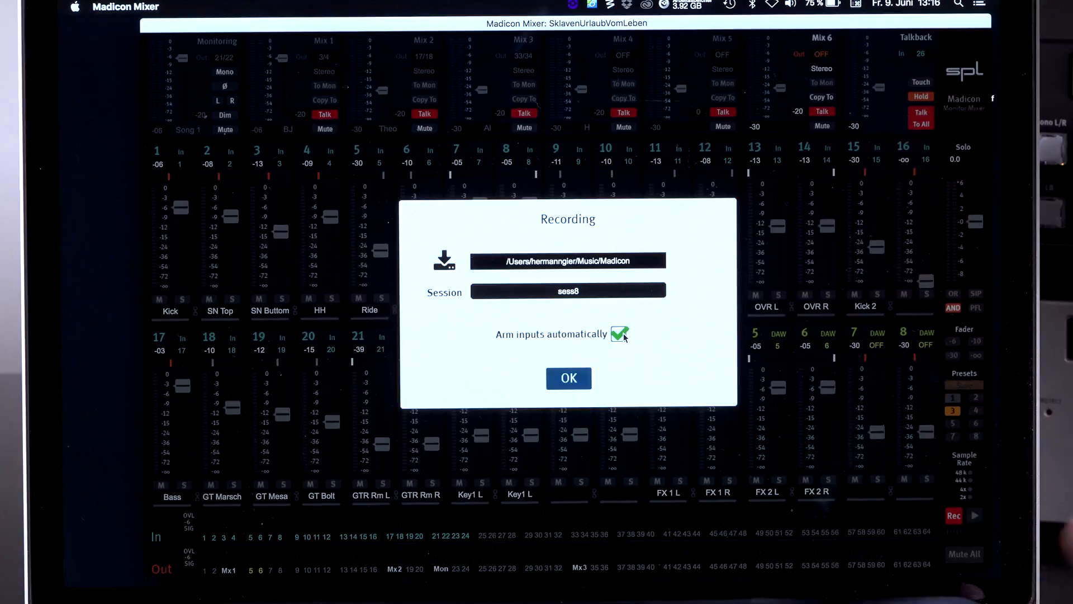
left_click(569, 378)
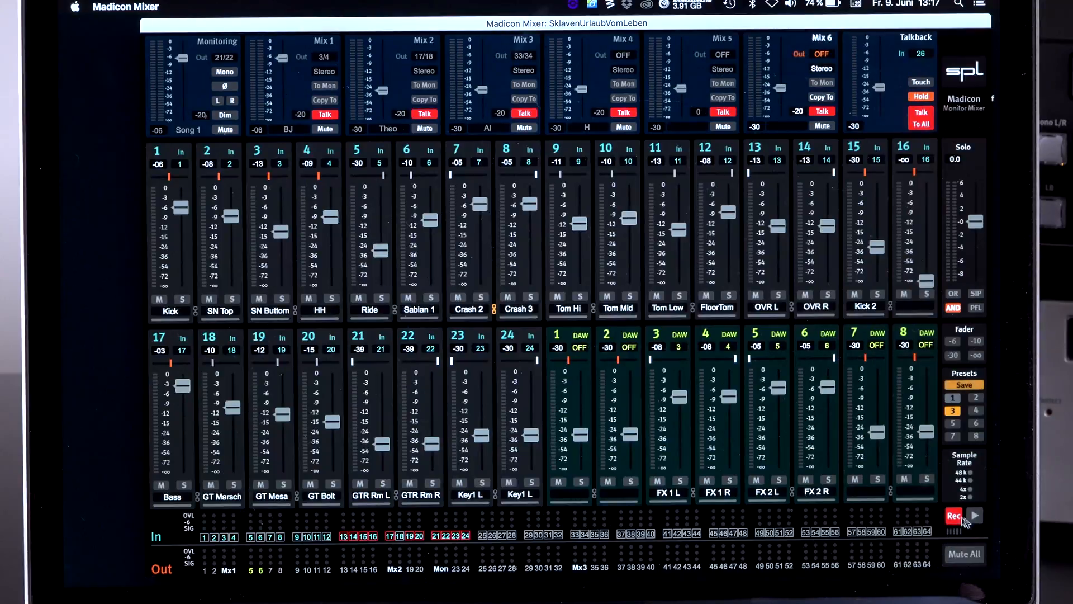
Step: Start the transport to record a take on the armed inputs for sess8
left_click(978, 515)
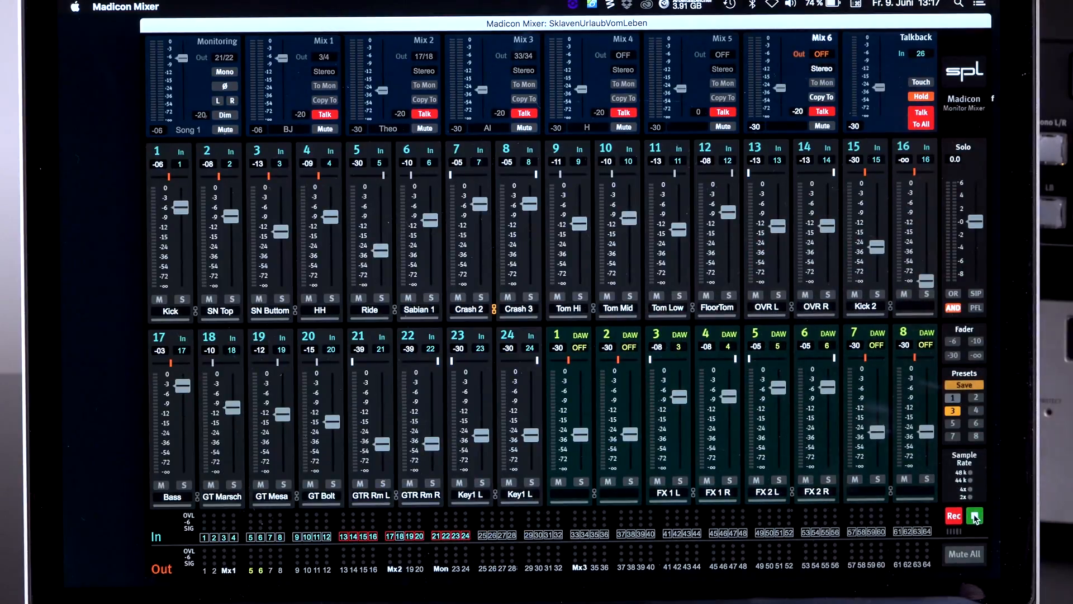
left_click(974, 516)
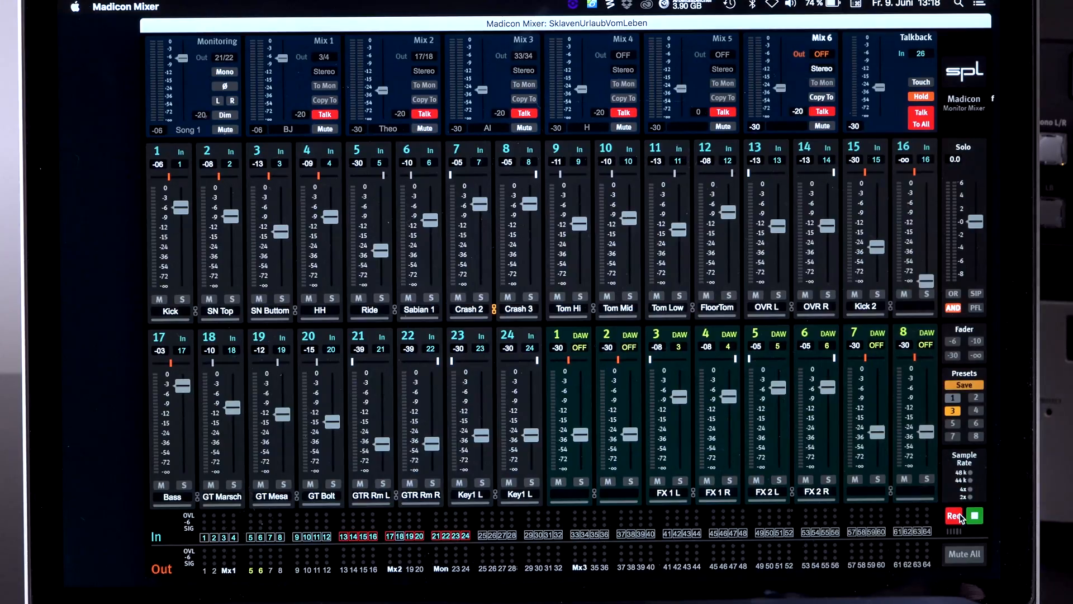
Step: Stop the take, re-arm the inputs with Rec, and engage Mute All
left_click(973, 515)
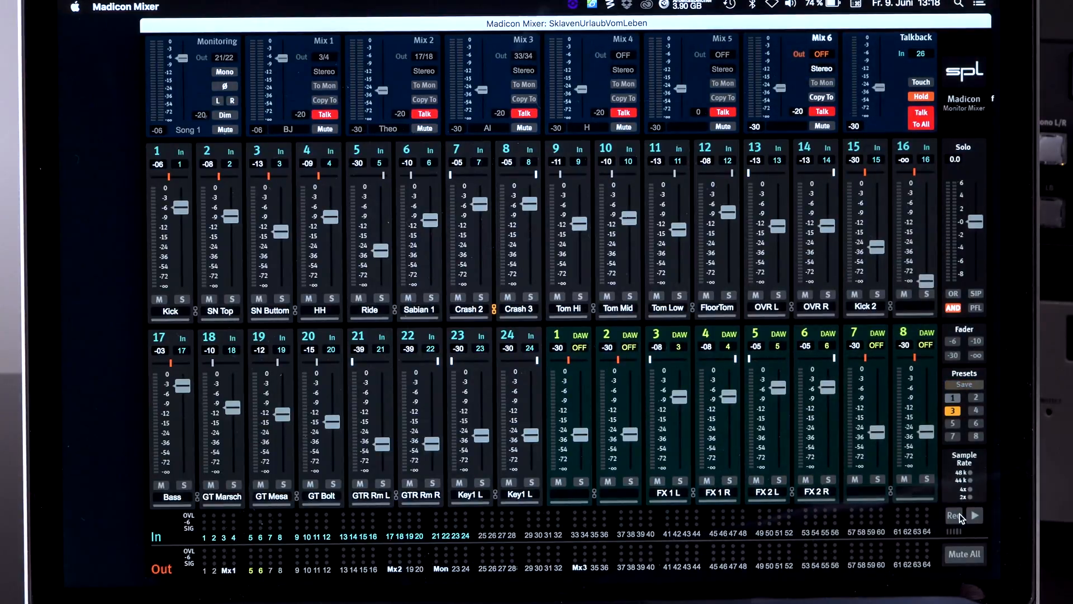
left_click(954, 516)
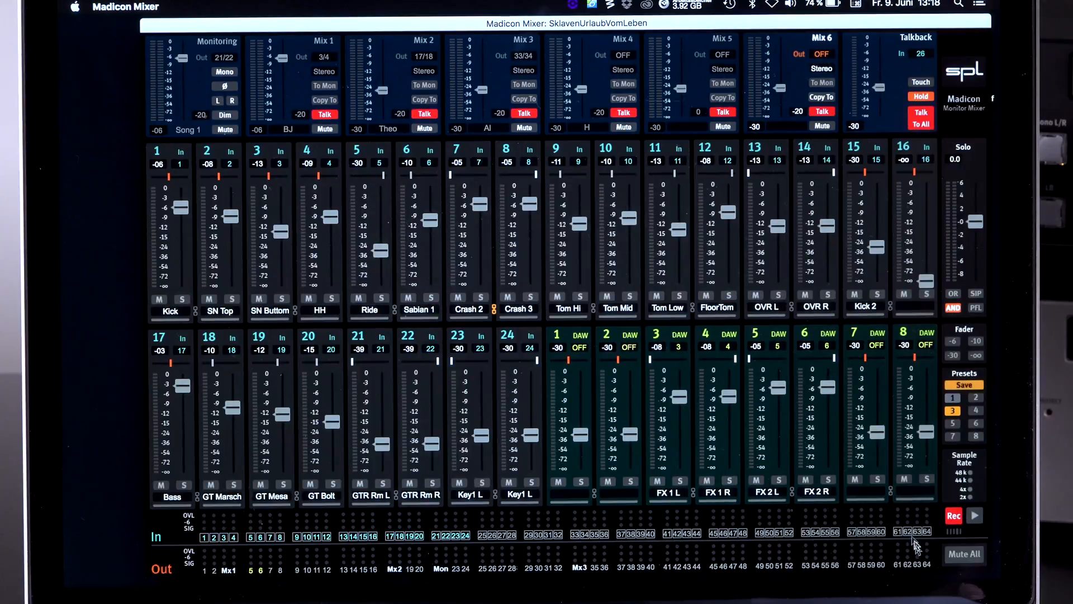
left_click(964, 553)
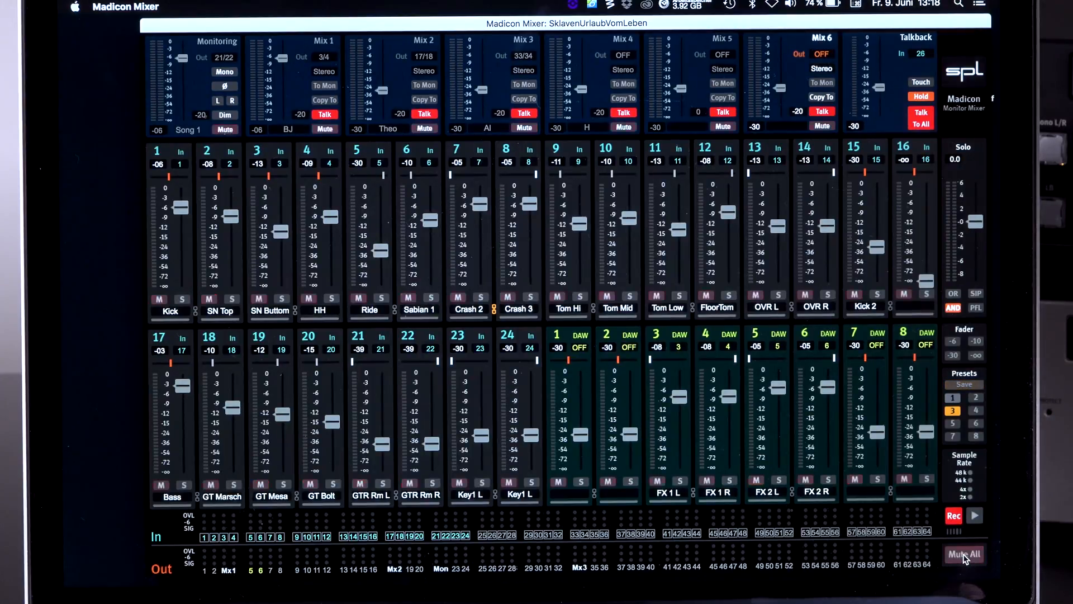
left_click(967, 553)
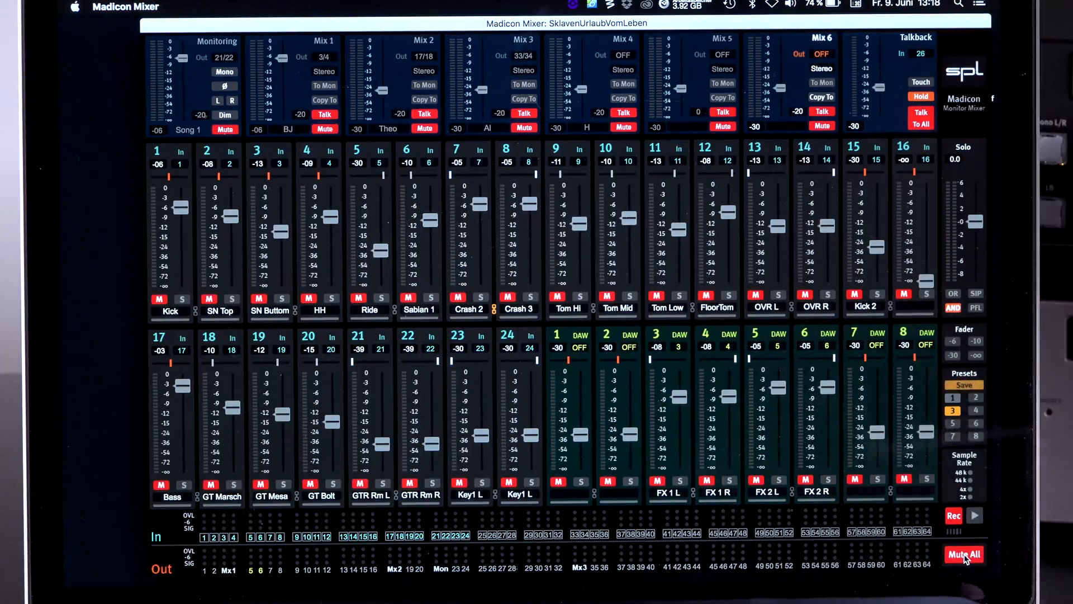